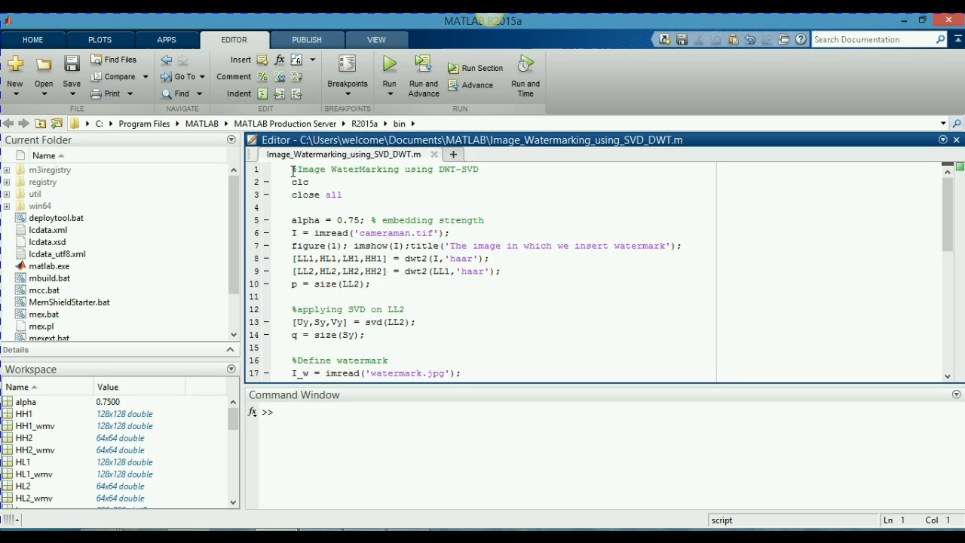
Review the script's title comment and the alpha embedding-strength comment
left_click(309, 181)
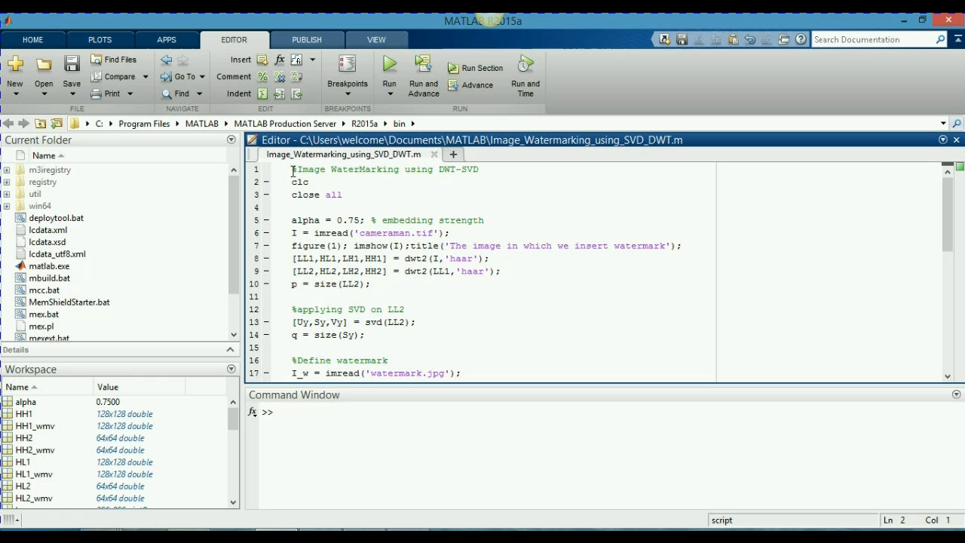
left_click_drag(292, 181, 293, 208)
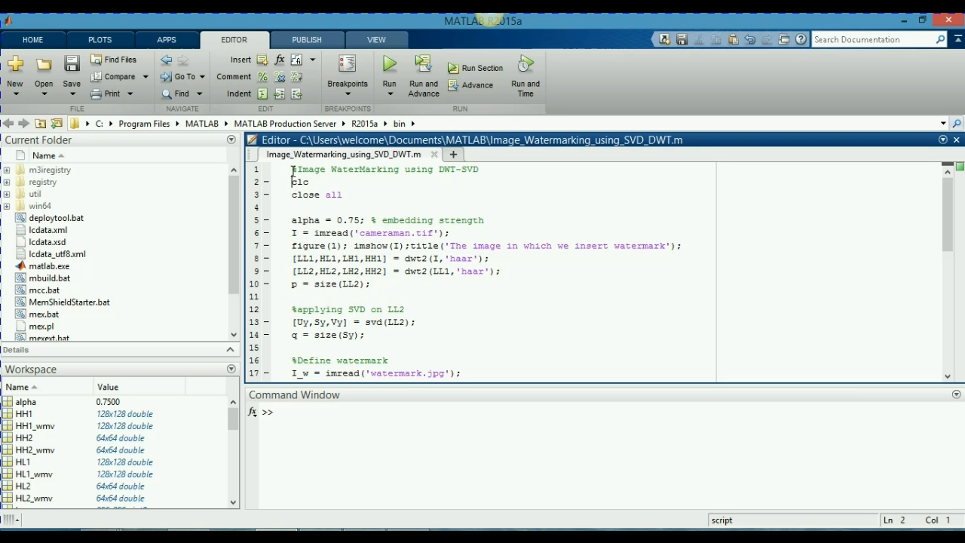
left_click(292, 220)
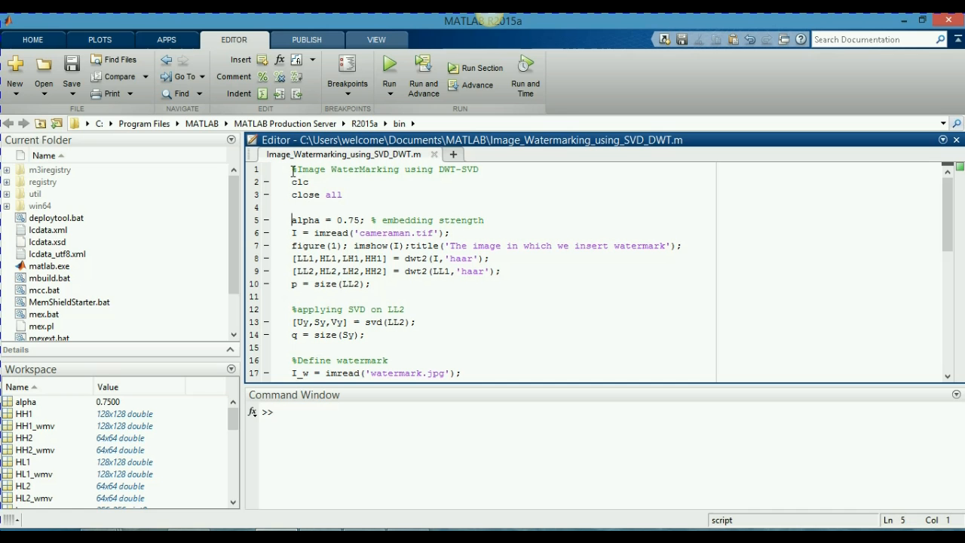
left_click(293, 220)
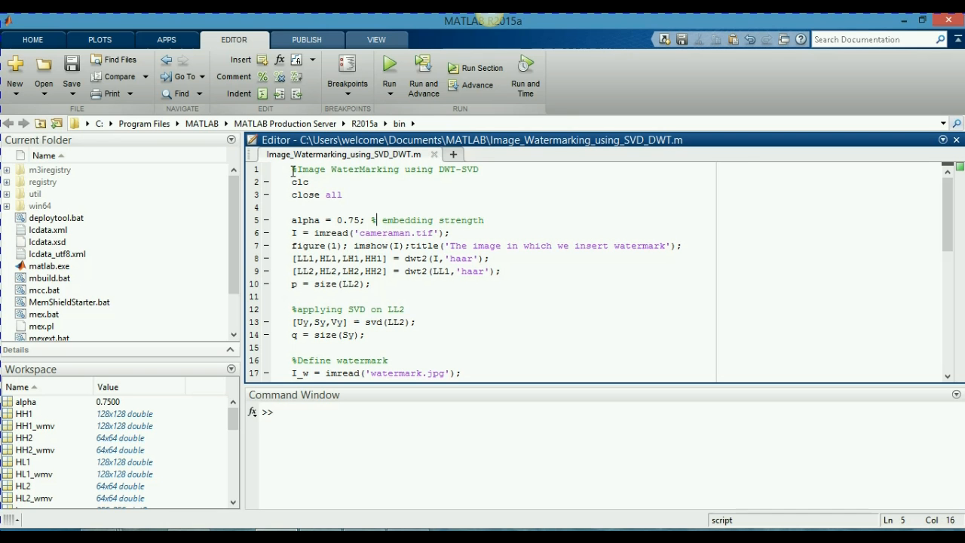
left_click_drag(371, 220, 400, 220)
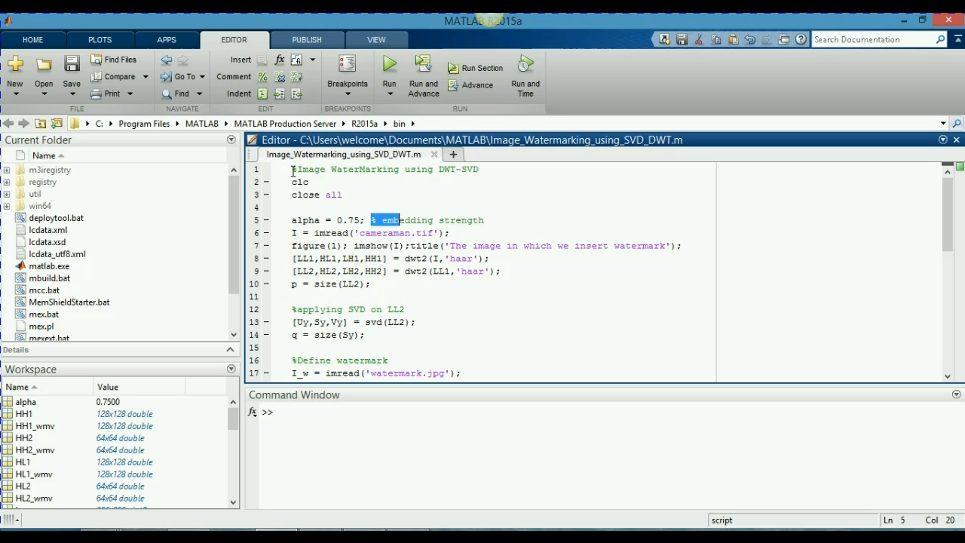
left_click_drag(371, 220, 486, 221)
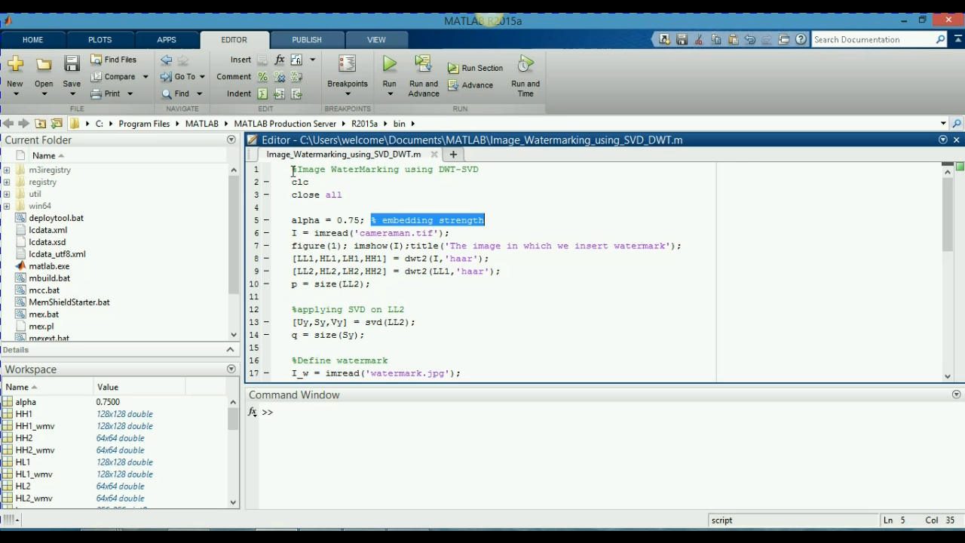
Highlight the line reading host image cameraman.tif and the uses of variable I
left_click(294, 232)
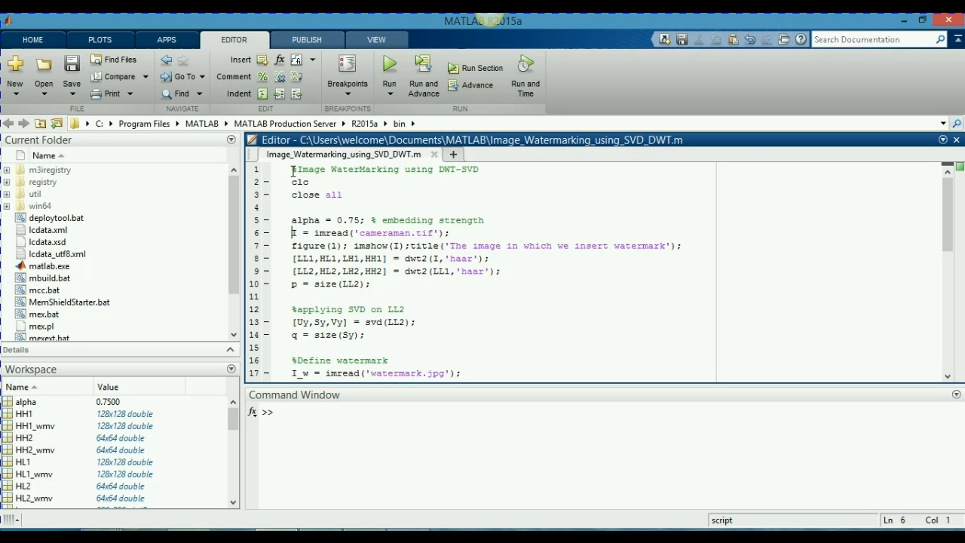
left_click(294, 233)
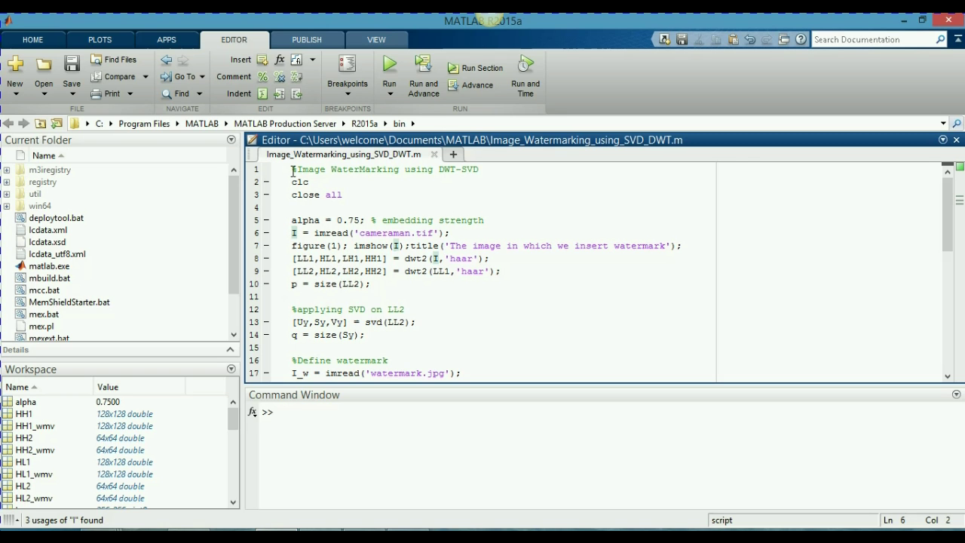
left_click(292, 233)
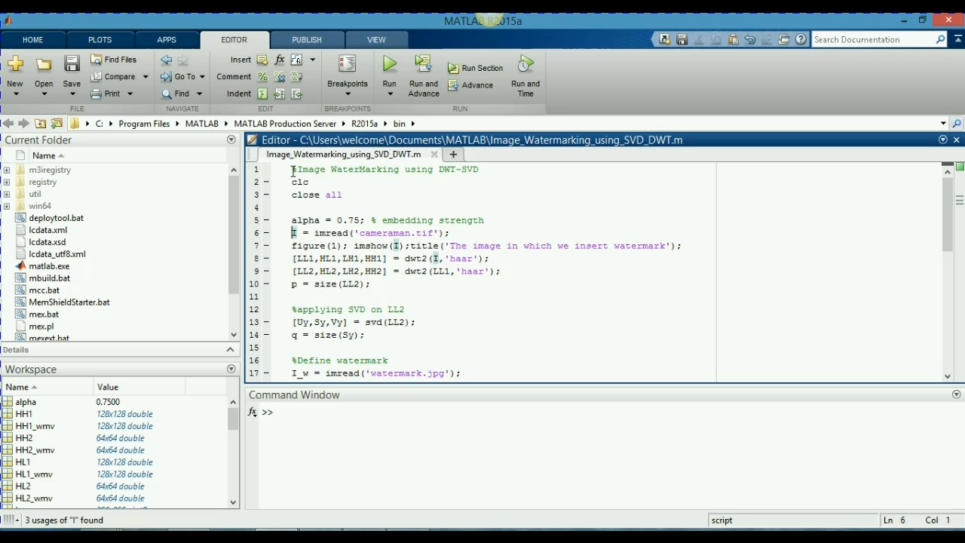
double_click(294, 232)
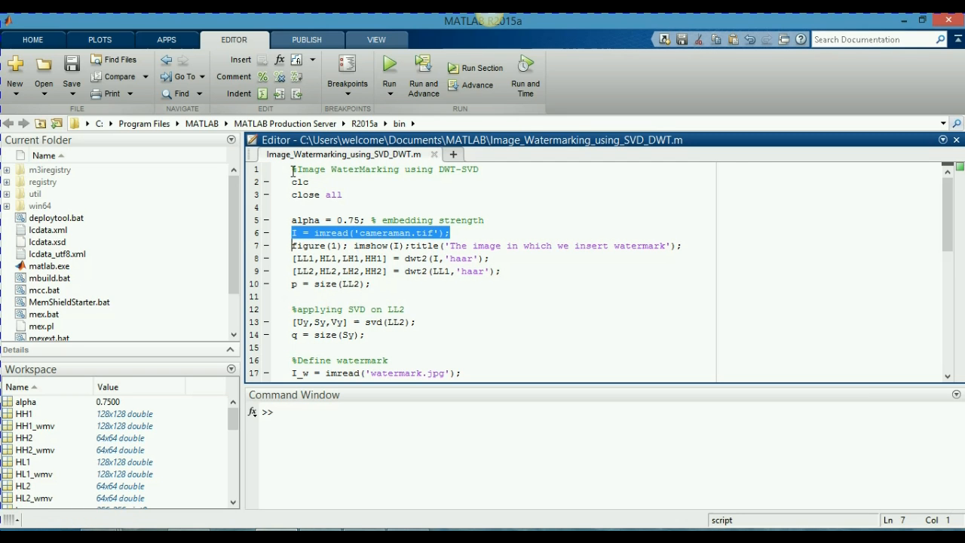
left_click(294, 232)
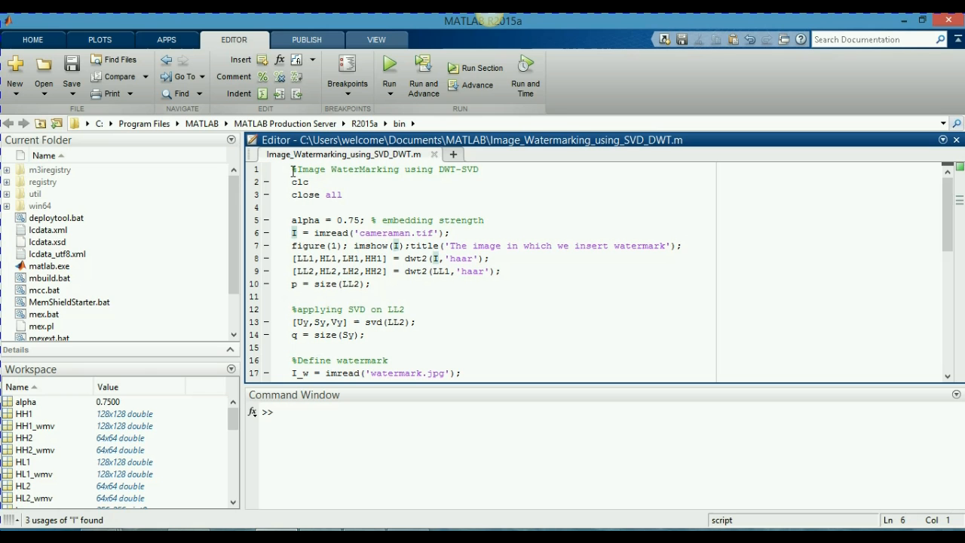
mouse_move(339, 166)
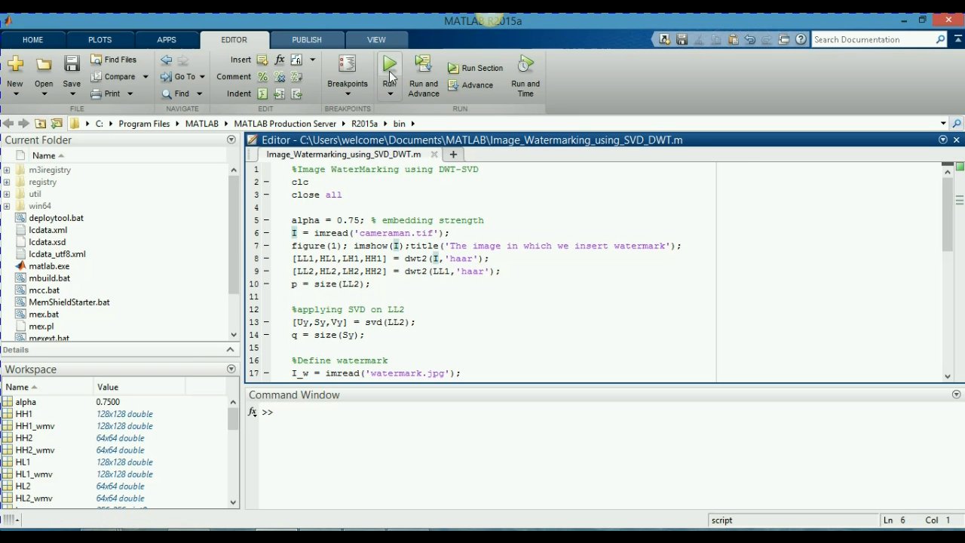
Run the watermarking script, glance at the host image figure and close it
left_click(389, 68)
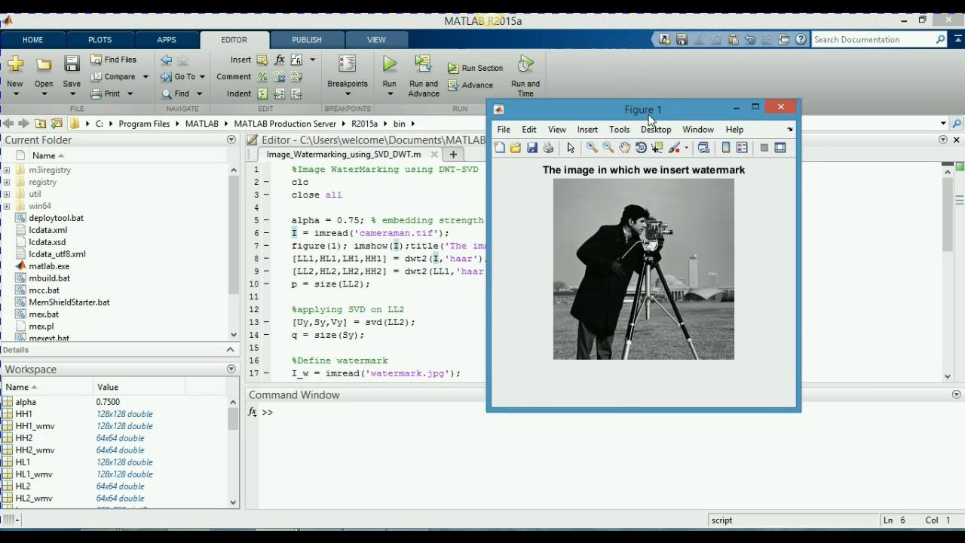
left_click_drag(643, 109, 768, 130)
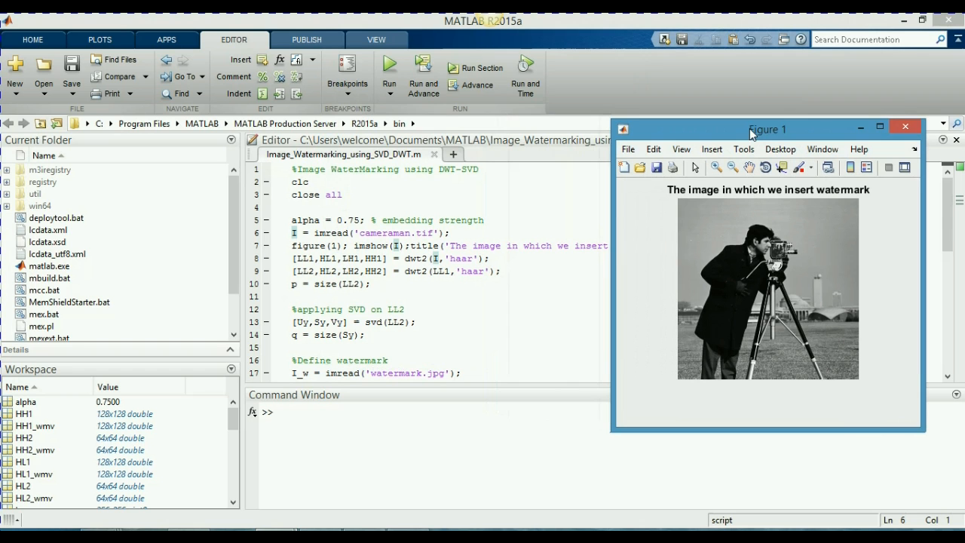
mouse_move(905, 126)
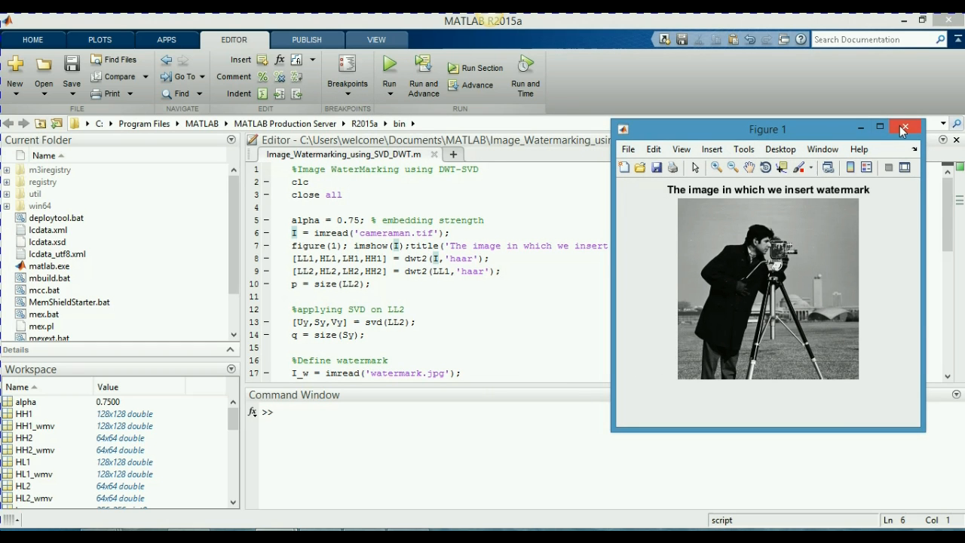
left_click(905, 129)
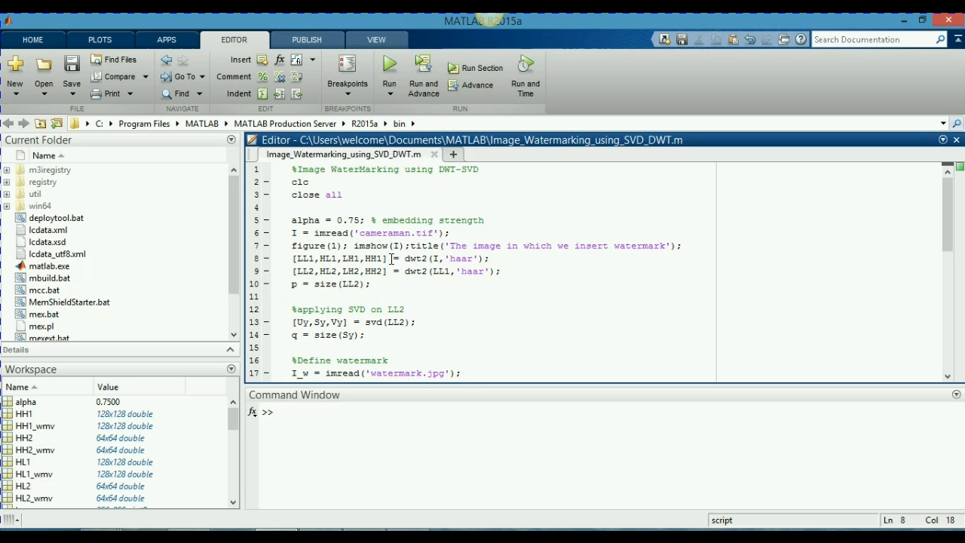
Inspect the two dwt2 decomposition lines, the LL2 subband and size variable p
left_click(682, 244)
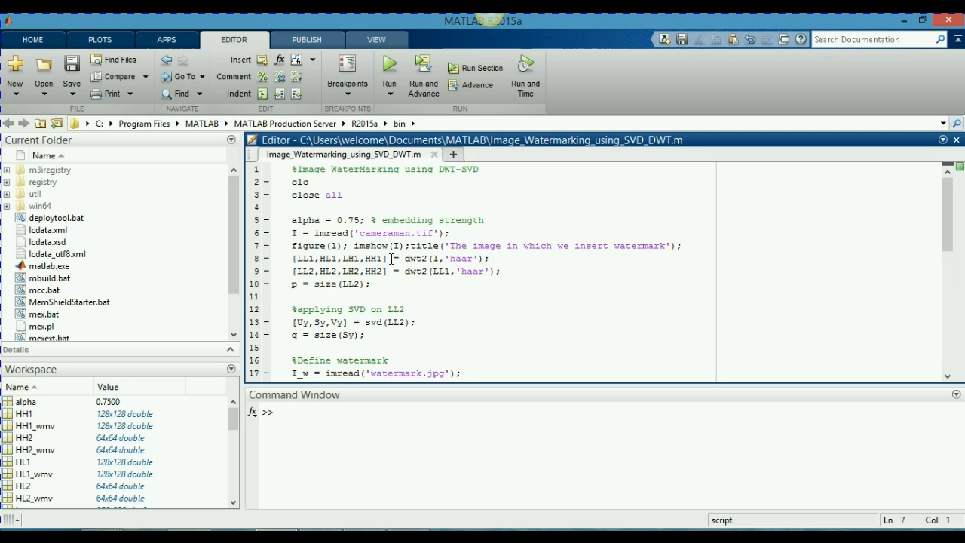
left_click(292, 246)
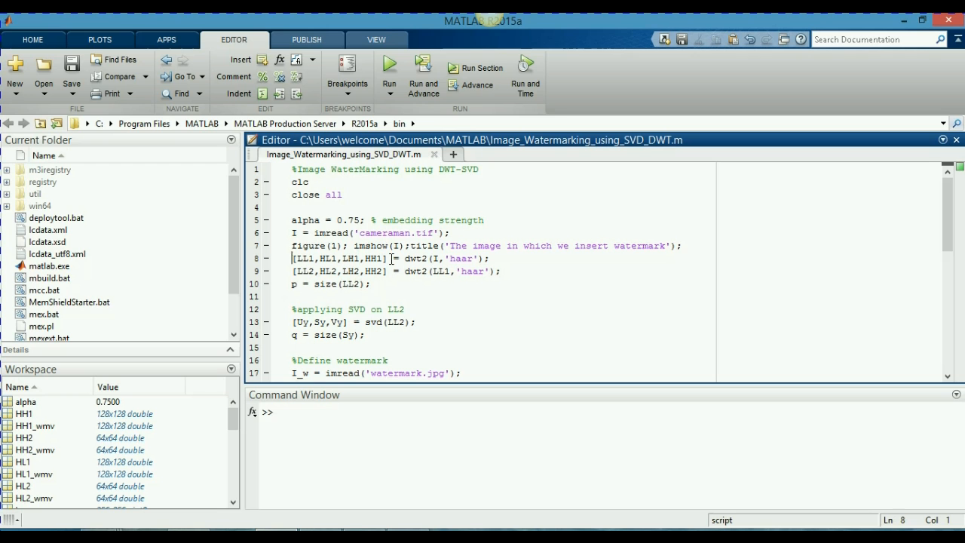
left_click(296, 272)
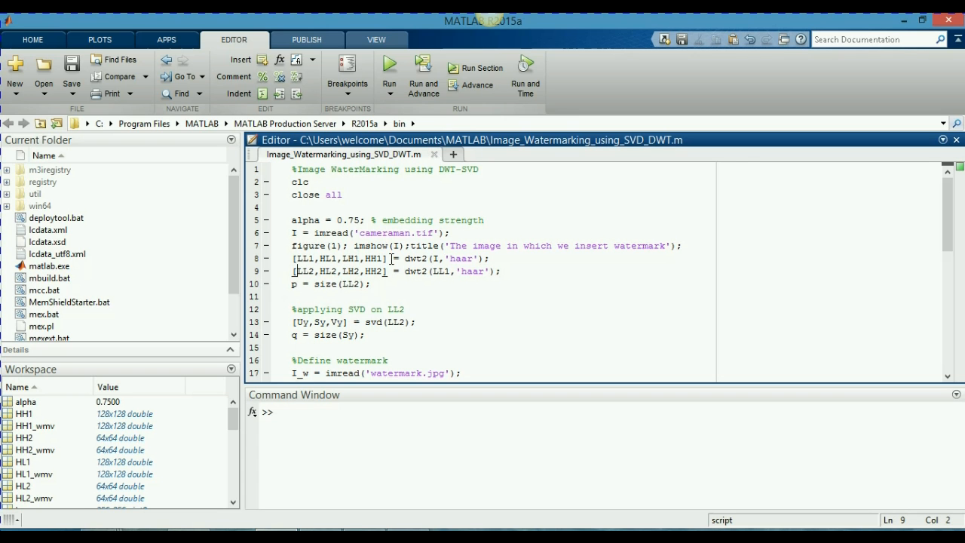
double_click(305, 272)
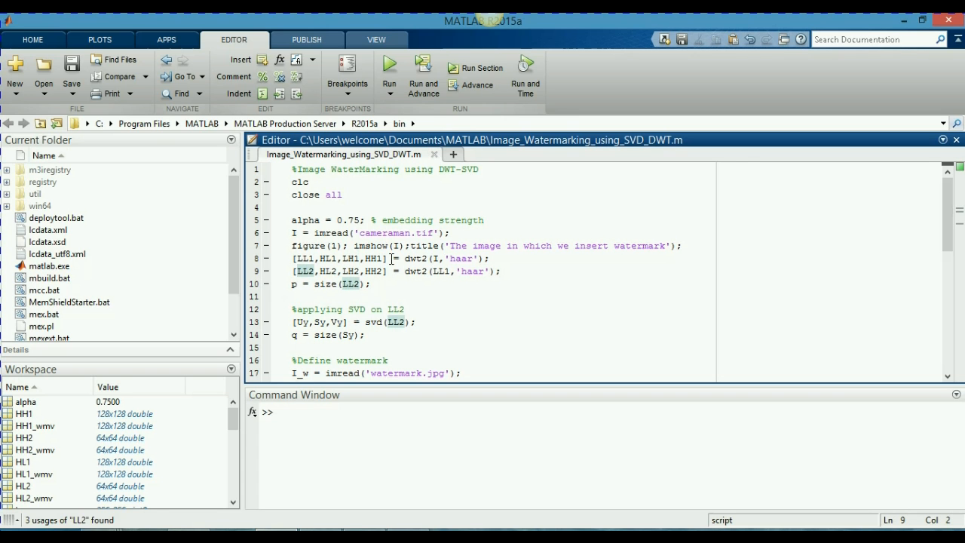
double_click(304, 271)
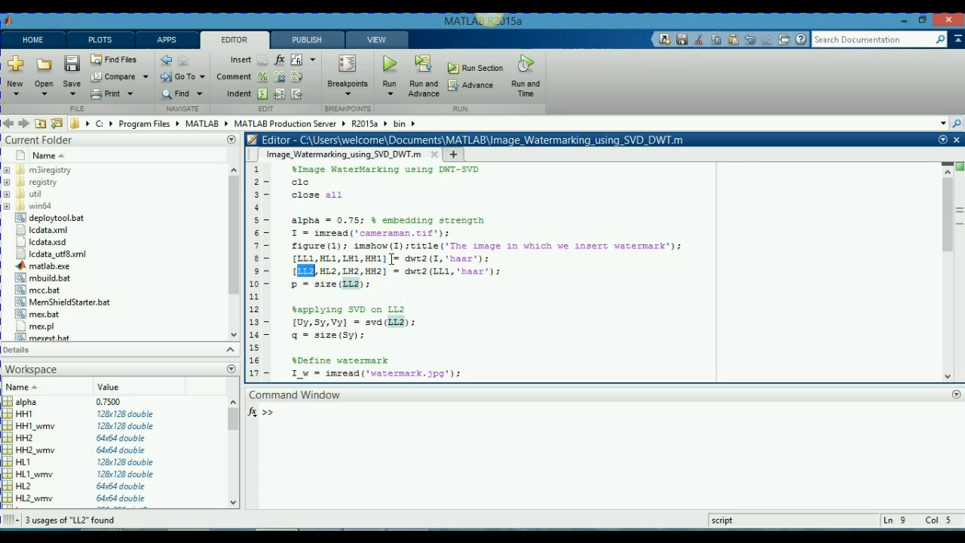
left_click(310, 284)
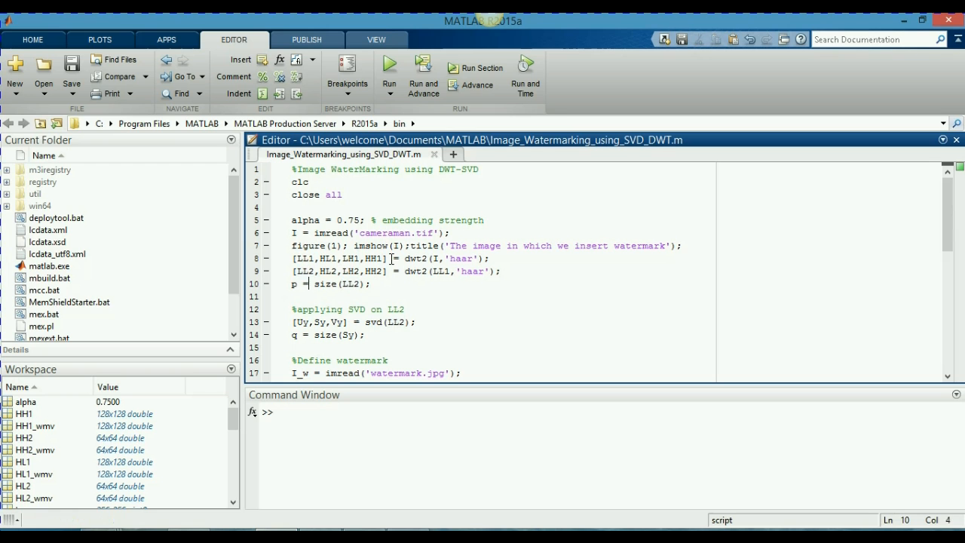
double_click(300, 284)
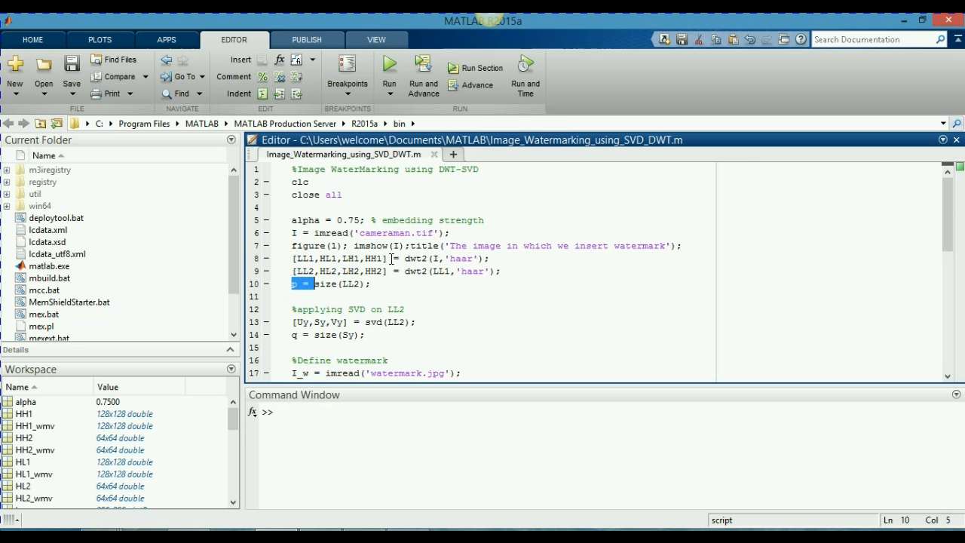
left_click_drag(309, 284, 359, 284)
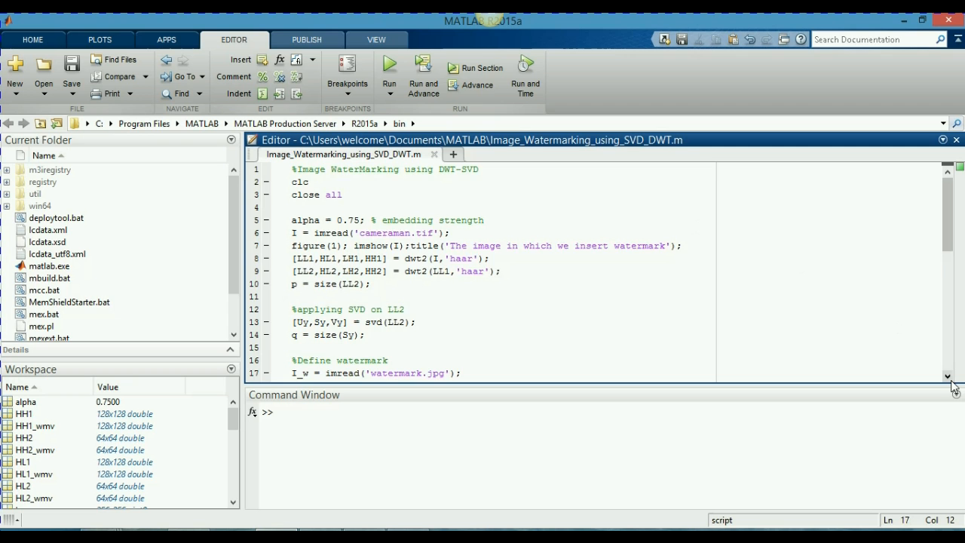
Uncomment figure(2); imshow(I1_w) so the original watermark displays
scroll("down", 3)
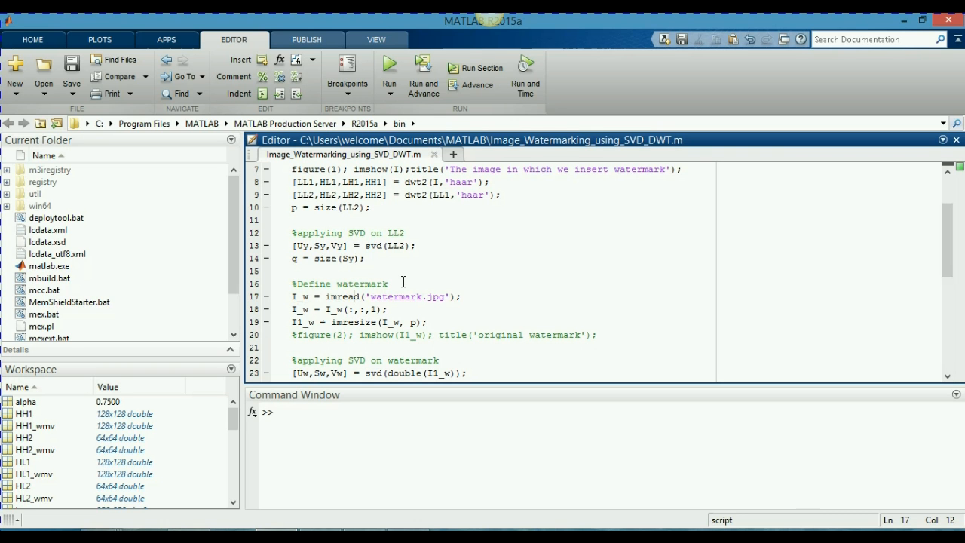
left_click(377, 310)
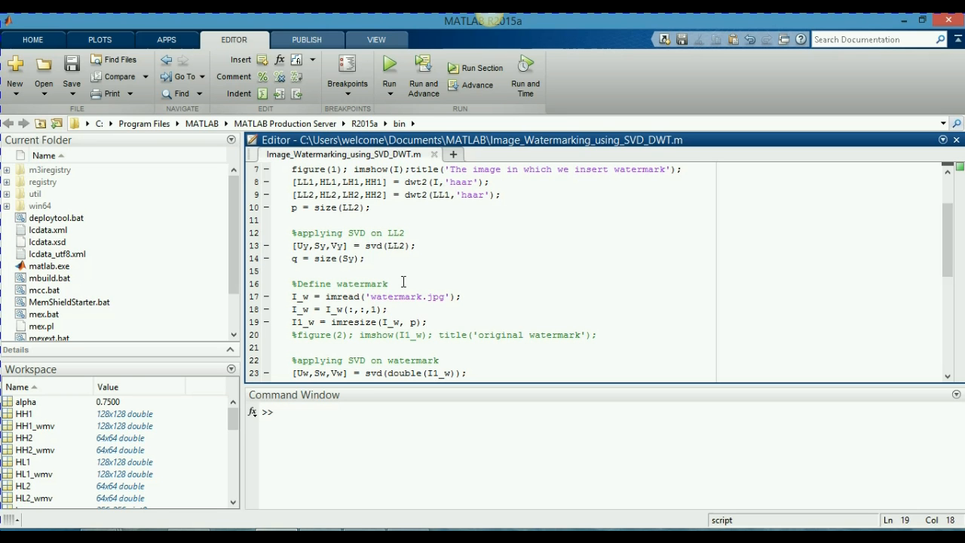
left_click(304, 335)
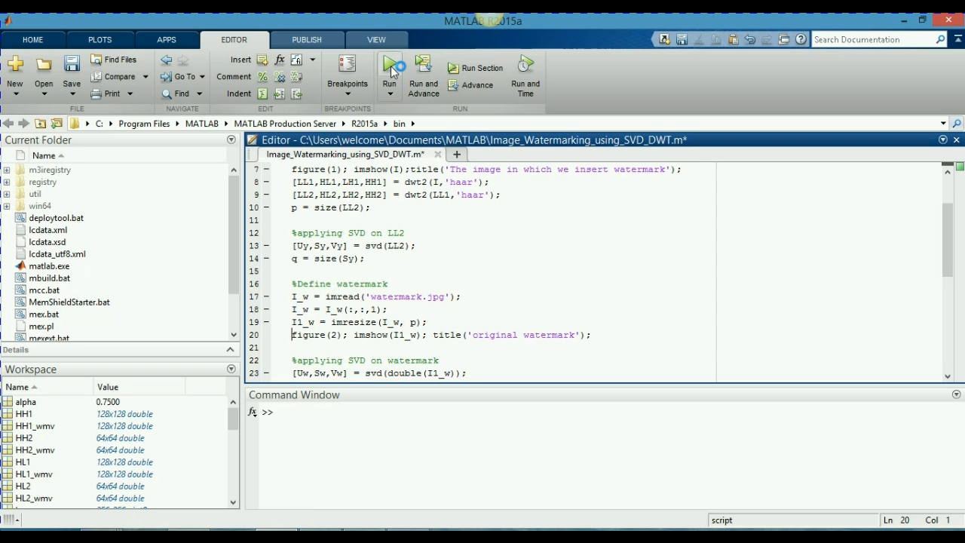
Run the script, move Figure 2 off the host image, then close both figures
left_click(389, 68)
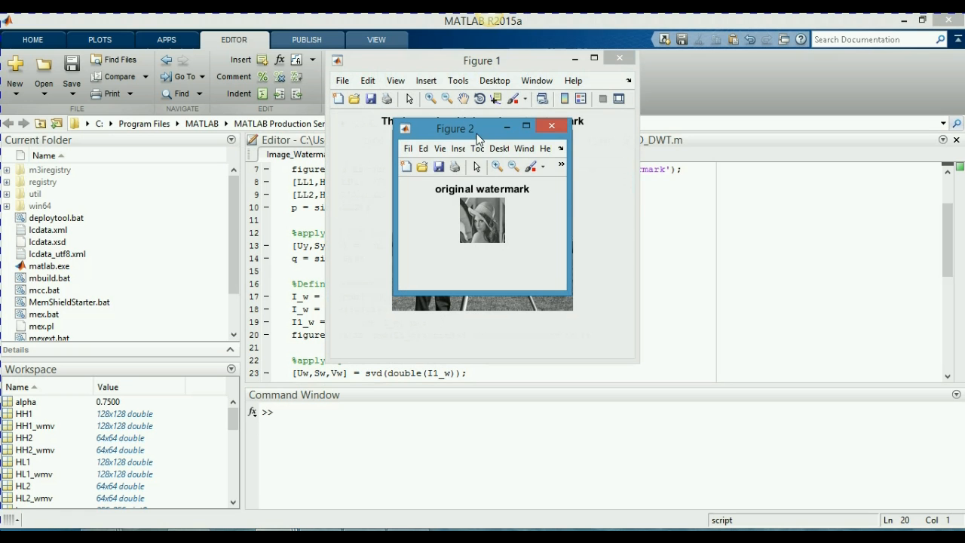
left_click_drag(455, 127, 717, 169)
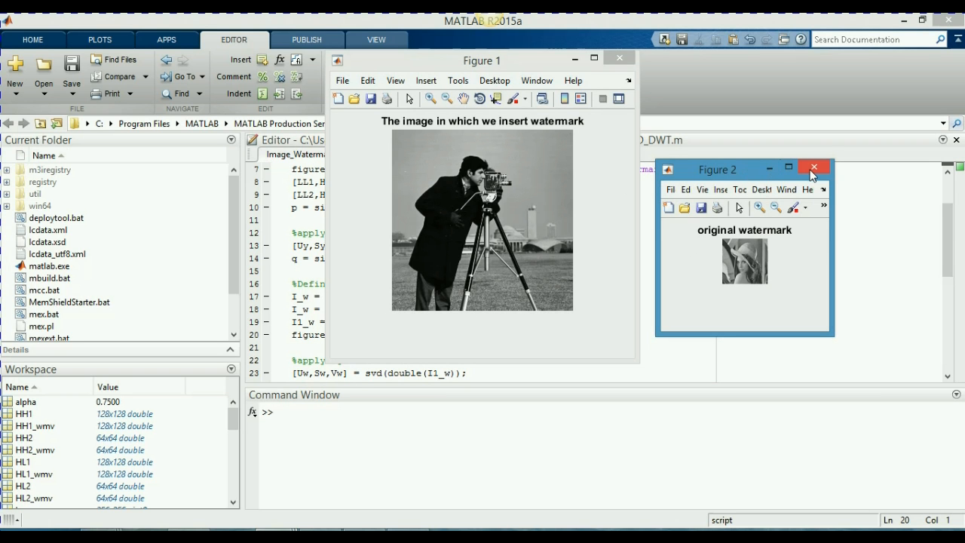
mouse_move(814, 167)
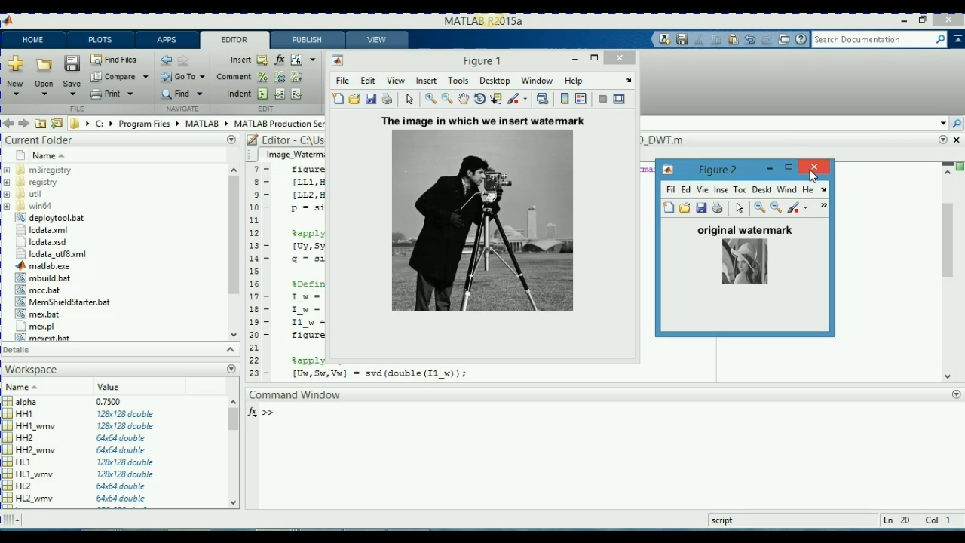
left_click(815, 167)
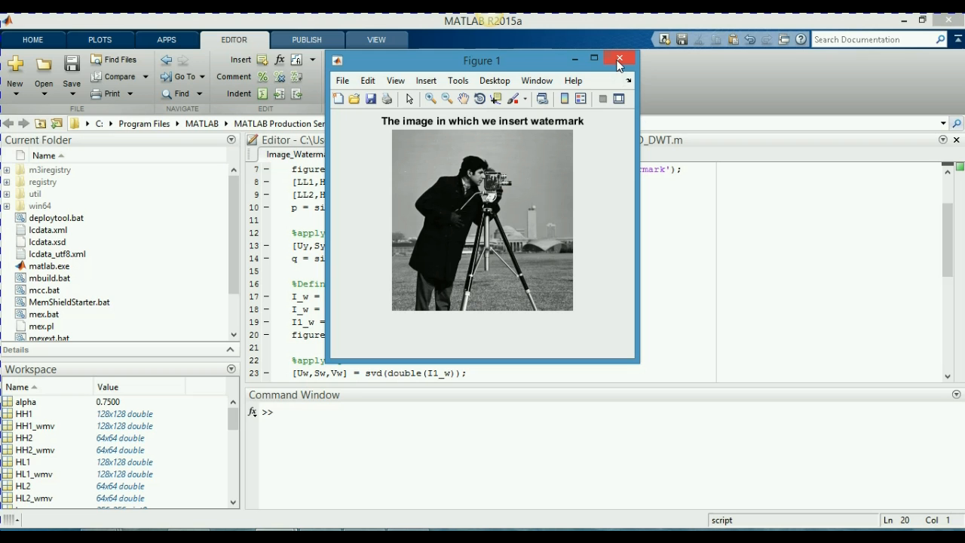
left_click(621, 60)
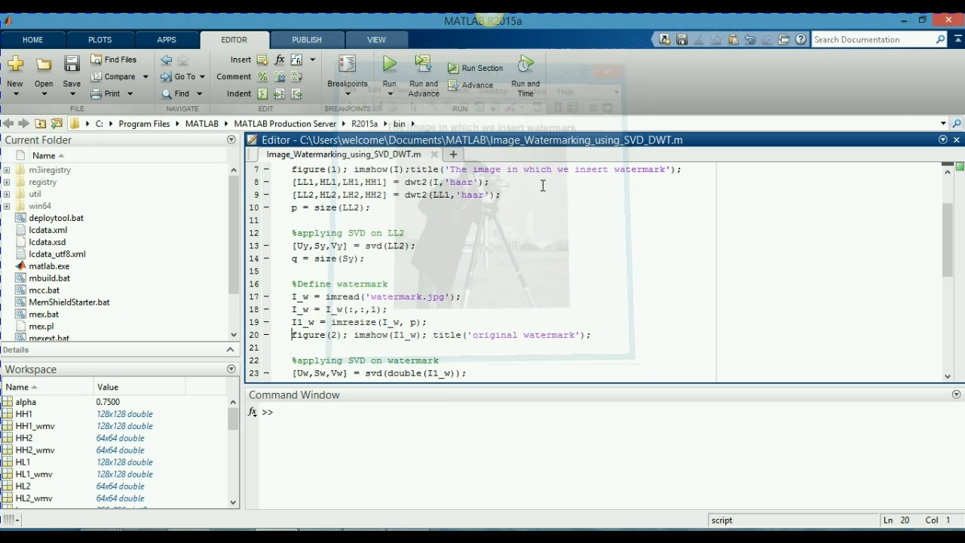
left_click(426, 360)
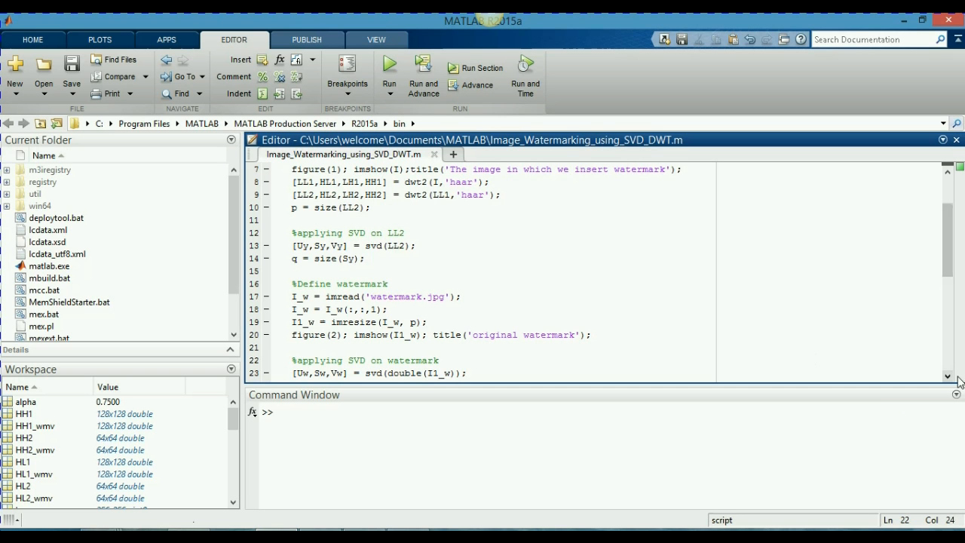
scroll("down", 3)
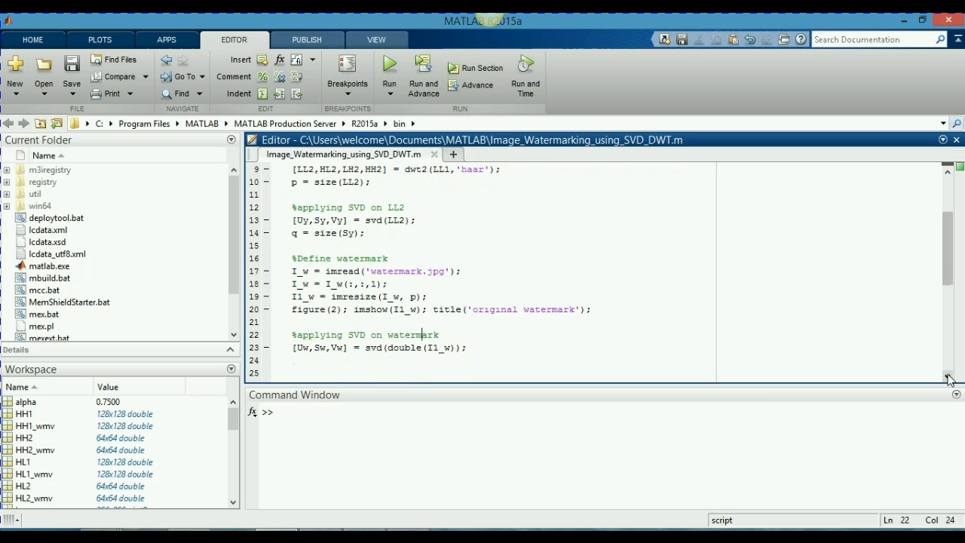
scroll("down", 3)
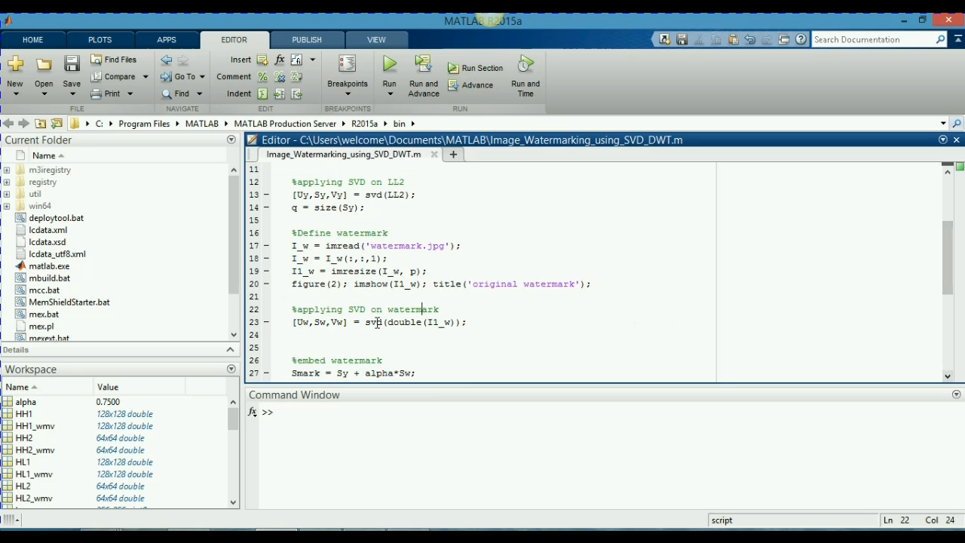
mouse_move(333, 323)
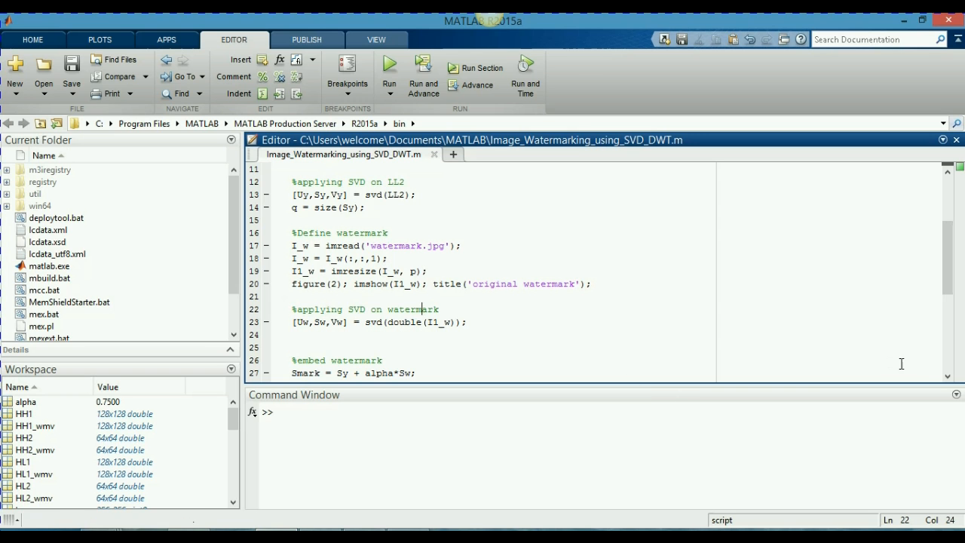
scroll("down", 3)
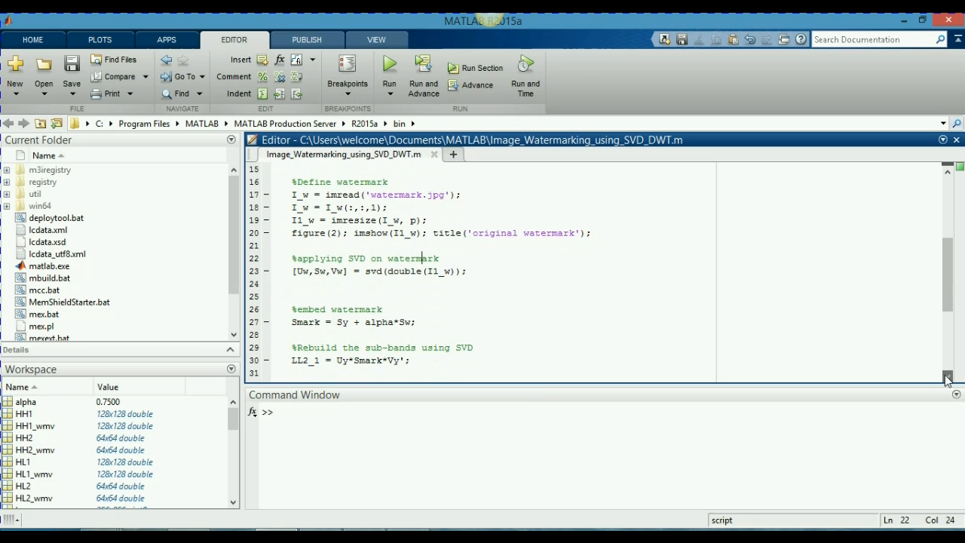
scroll("down", 3)
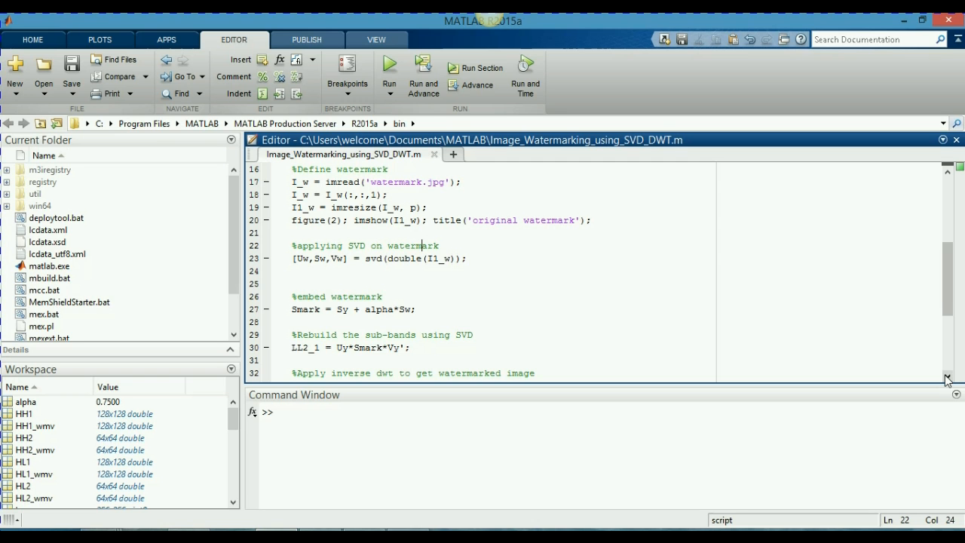
scroll("down", 3)
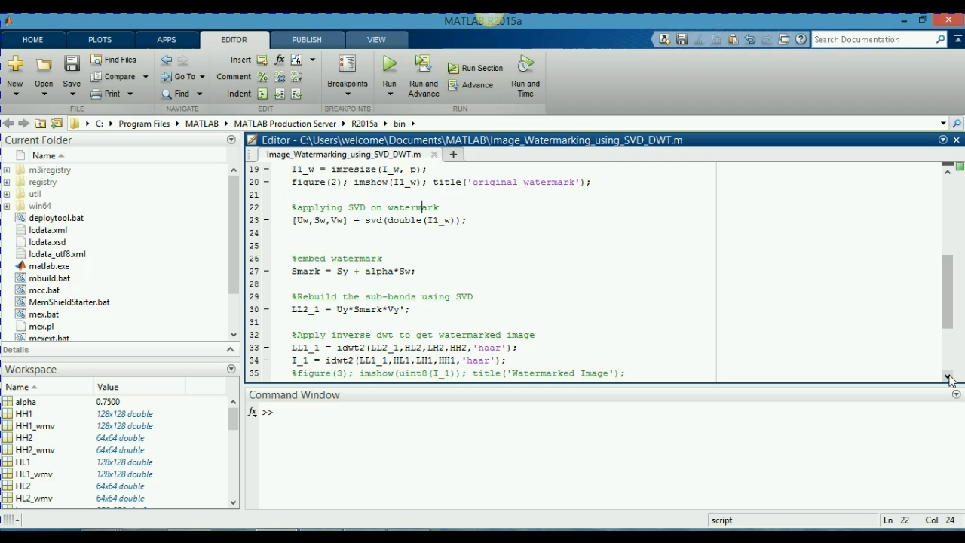
scroll("down", 3)
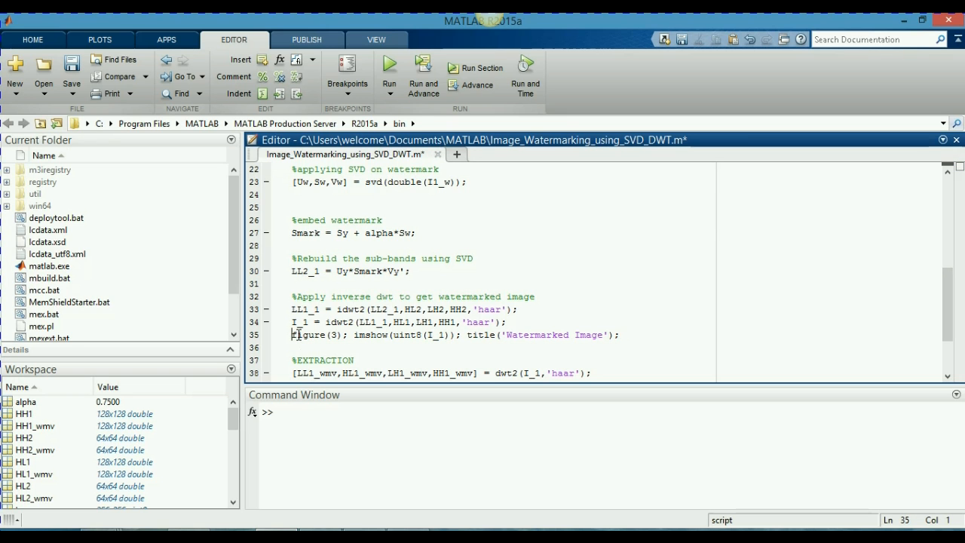
mouse_move(476, 265)
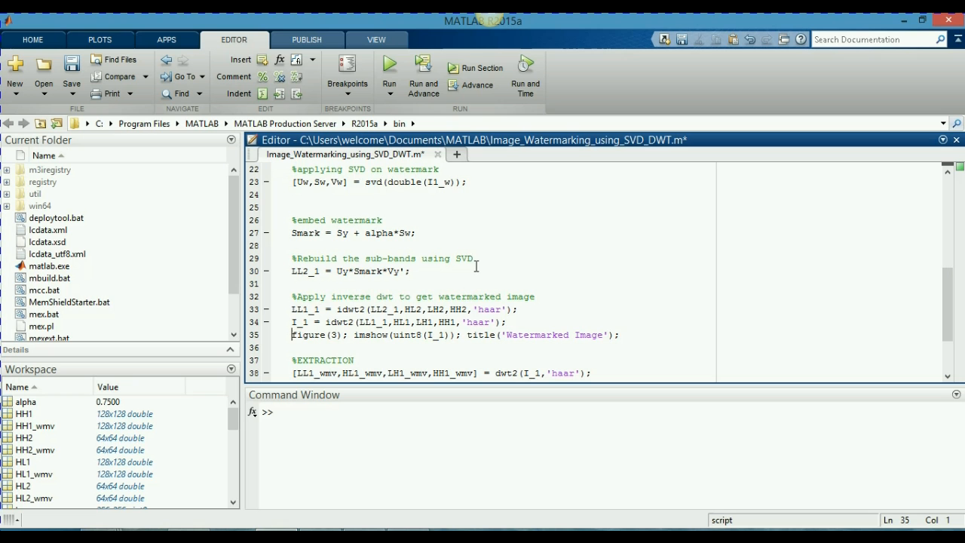
mouse_move(405, 138)
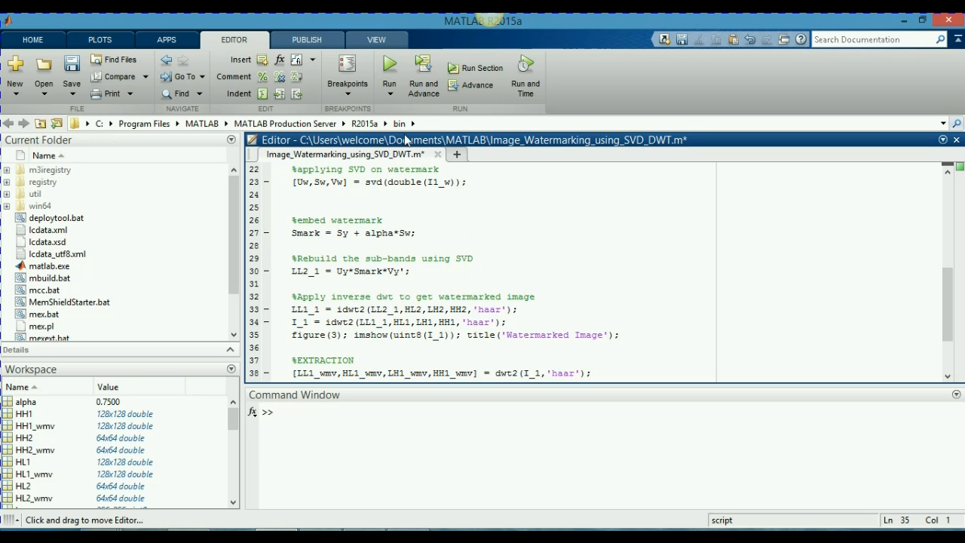
Save and run the script with figure(3) for the watermarked image enabled
left_click(389, 67)
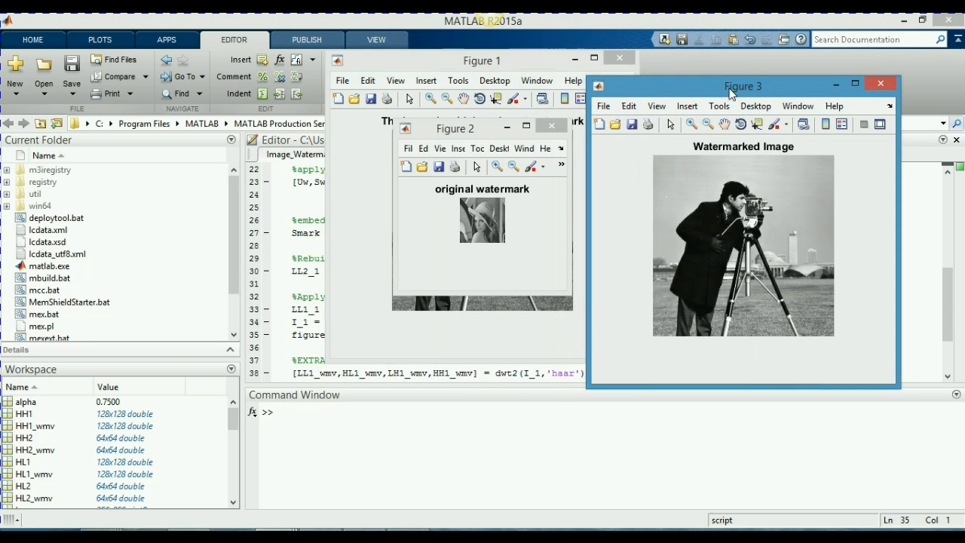
Place Figure 1 beside Figure 3 to compare, then close Figures 1, 2 and 3
left_click_drag(483, 60, 288, 104)
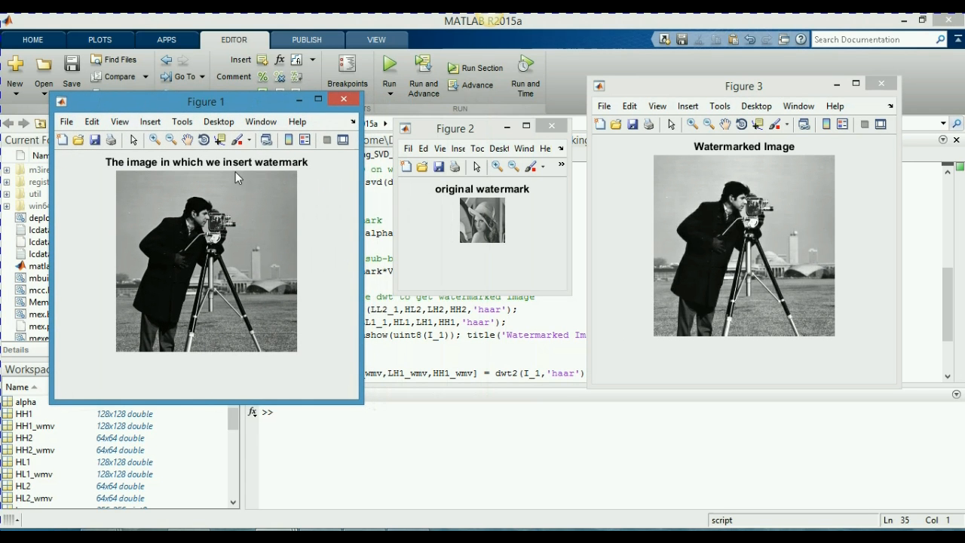
mouse_move(241, 187)
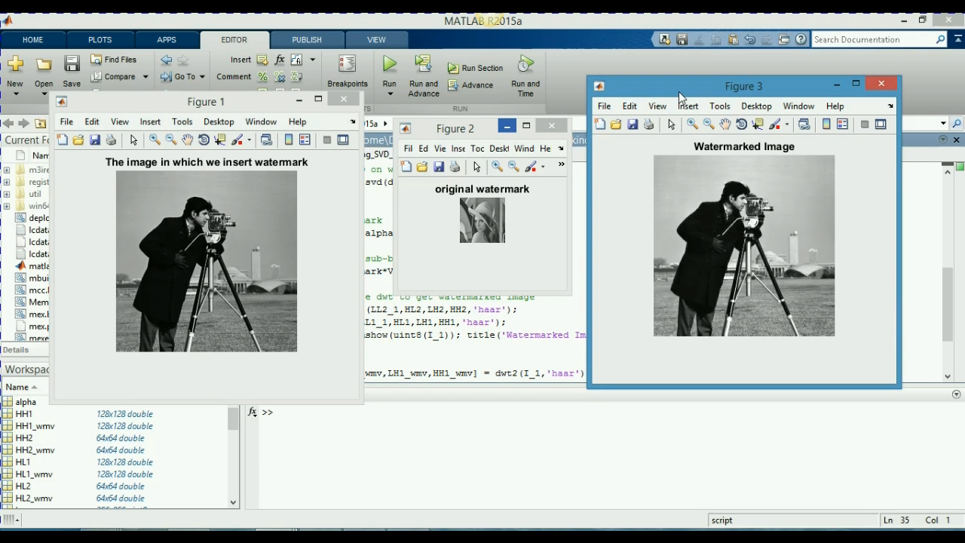
mouse_move(218, 262)
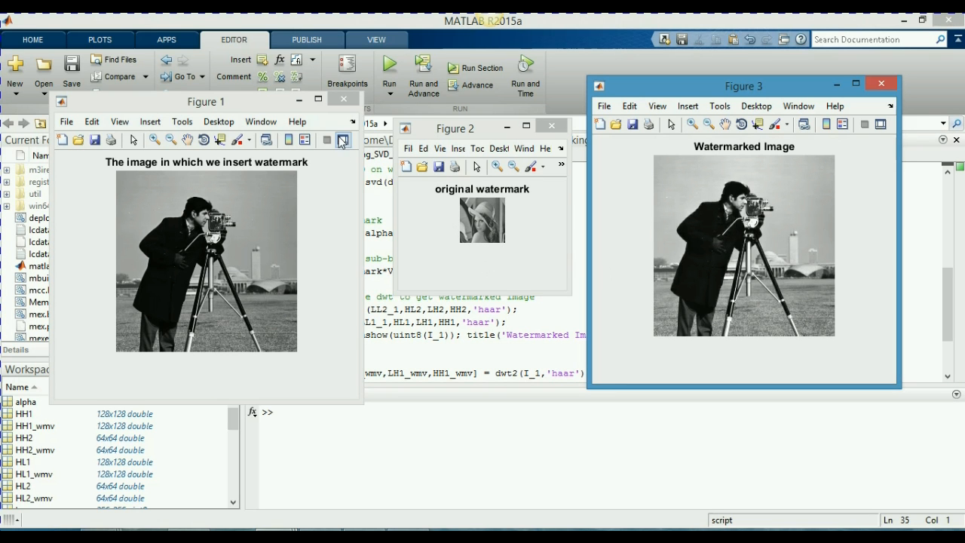
left_click(344, 100)
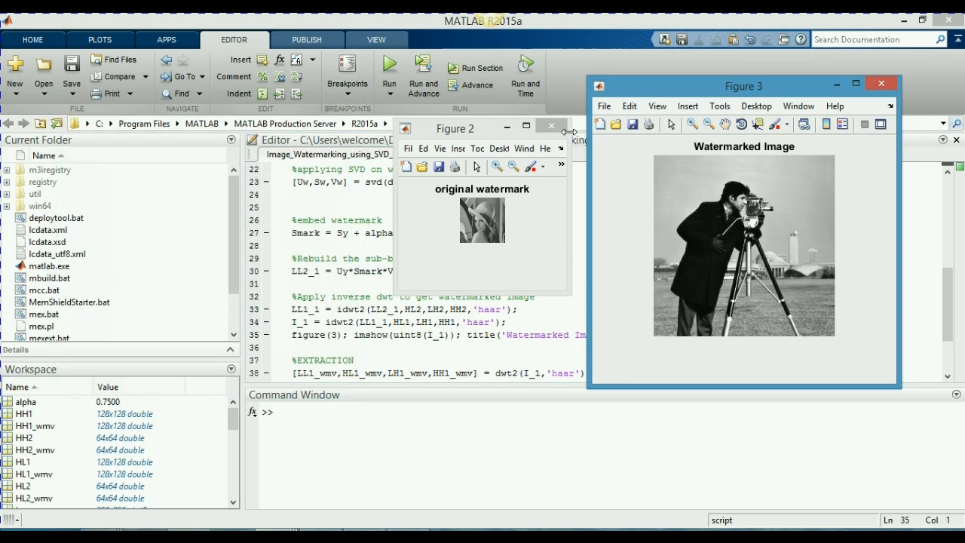
left_click(552, 127)
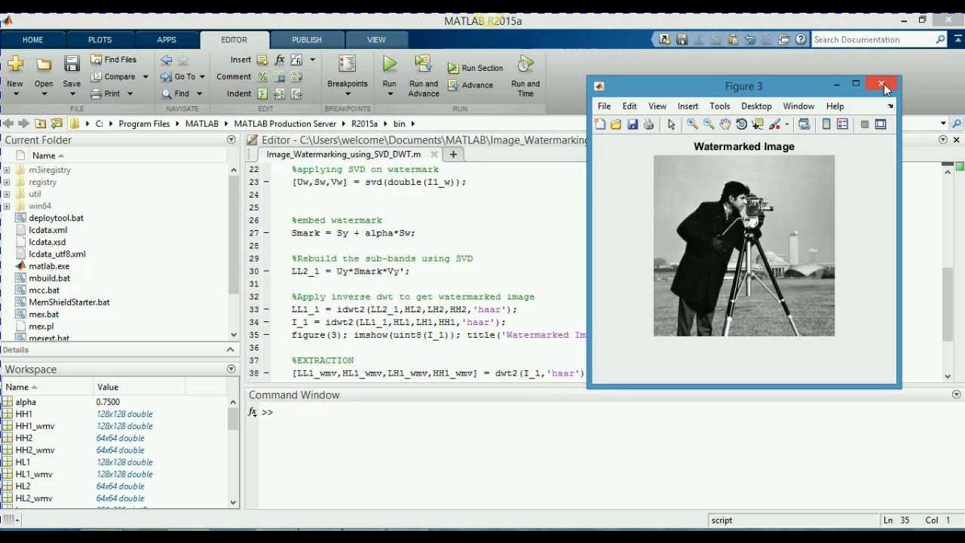
left_click(881, 84)
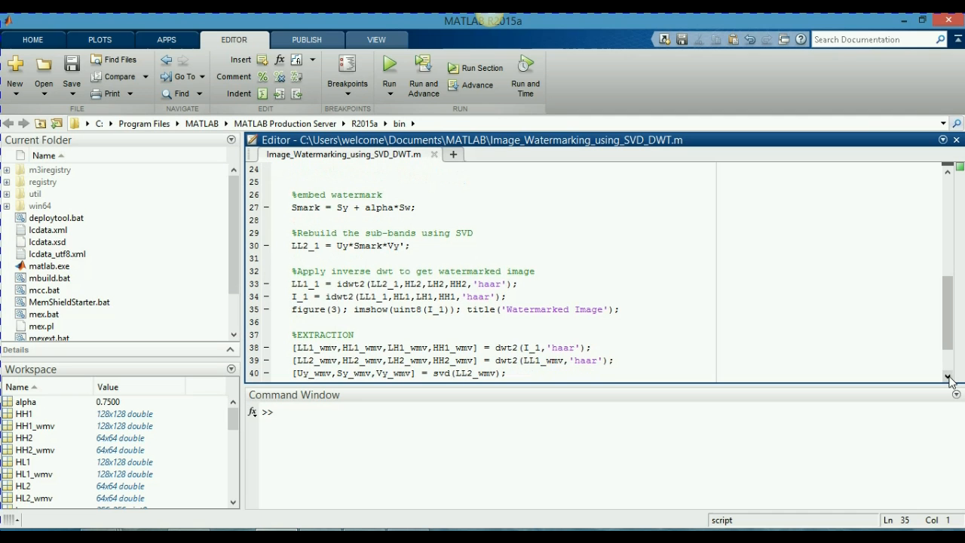
left_click(295, 309)
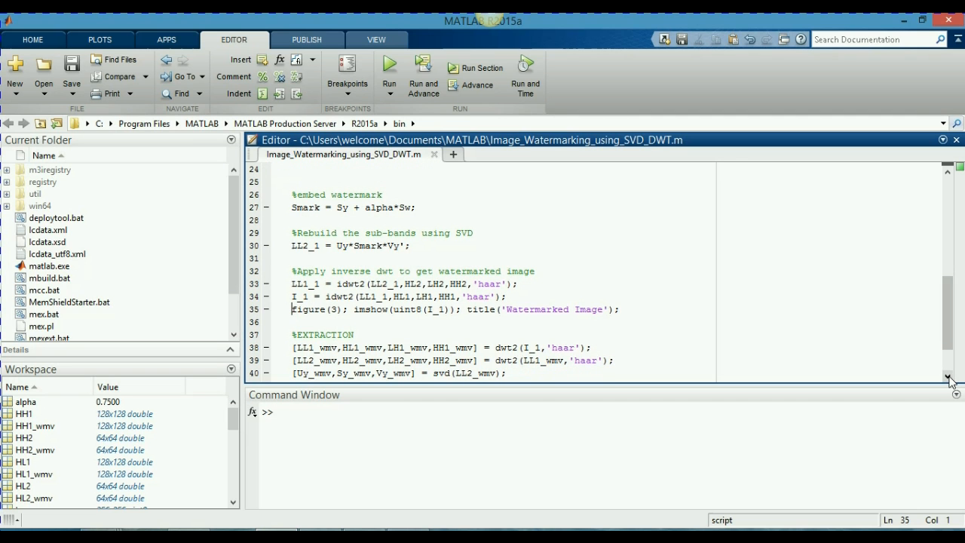
scroll("down", 3)
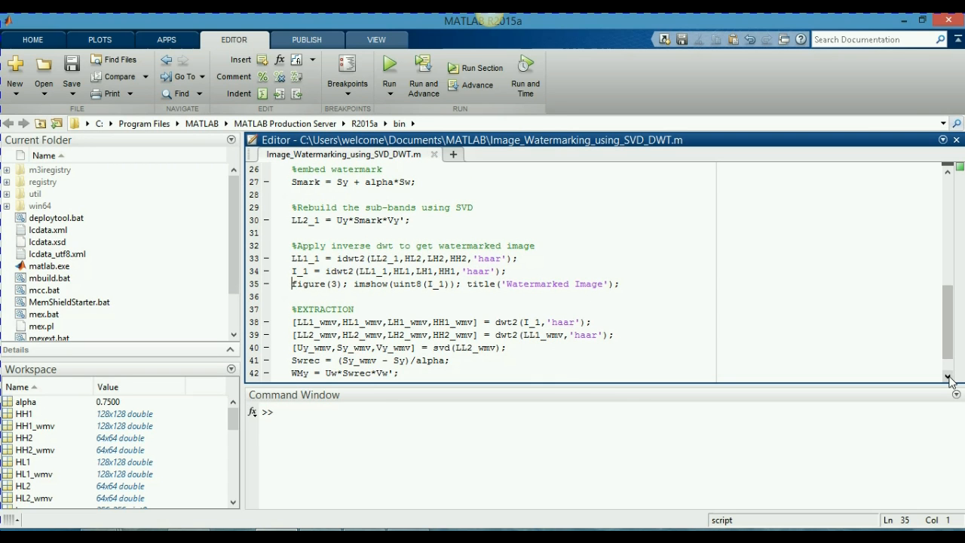
scroll("down", 3)
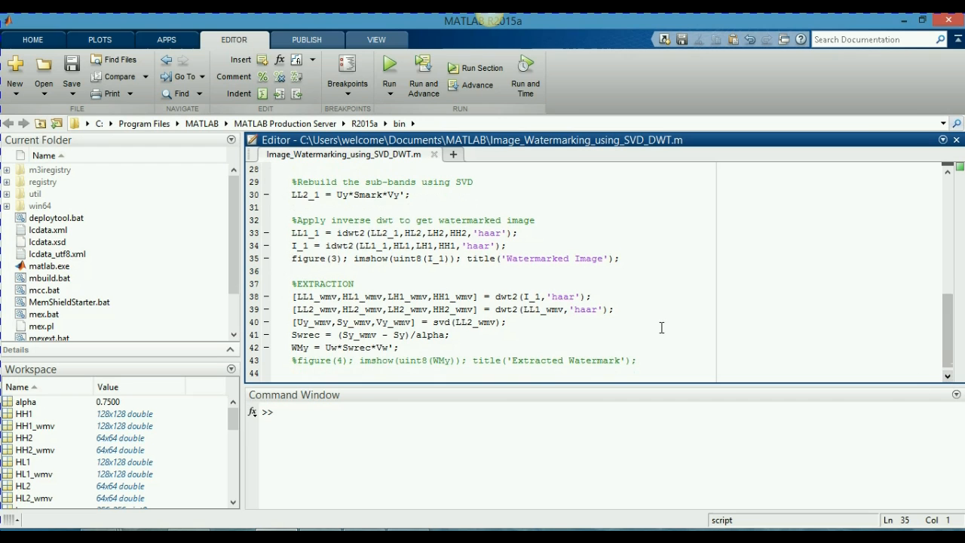
double_click(296, 244)
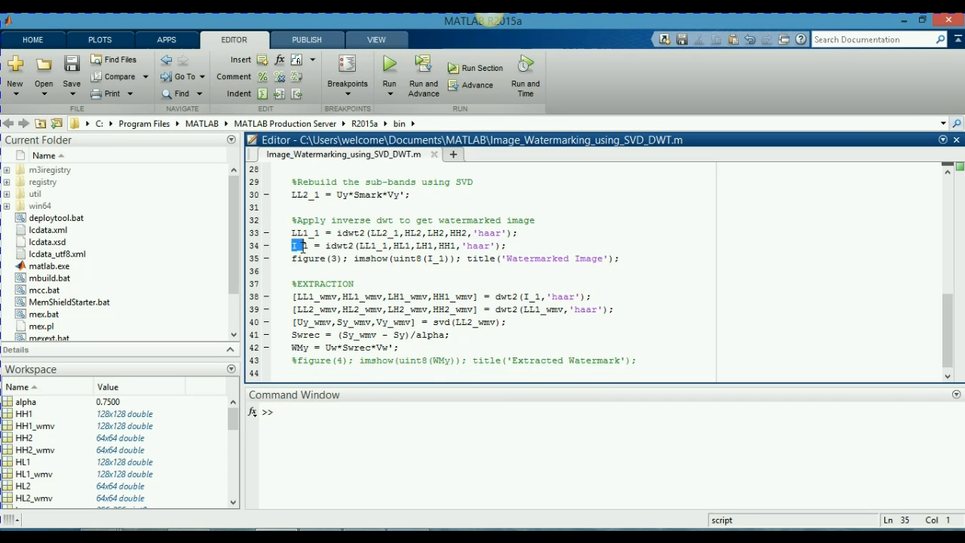
left_click(359, 246)
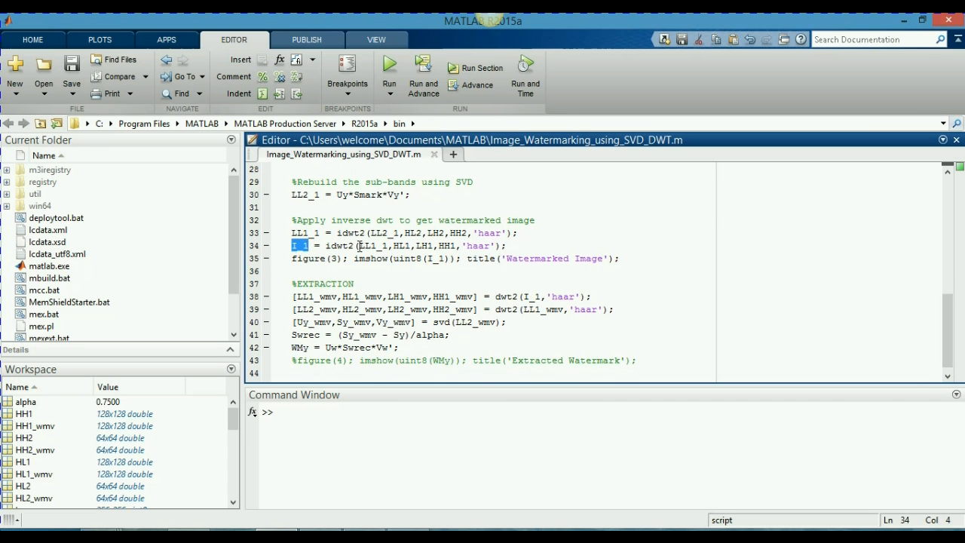
left_click(530, 296)
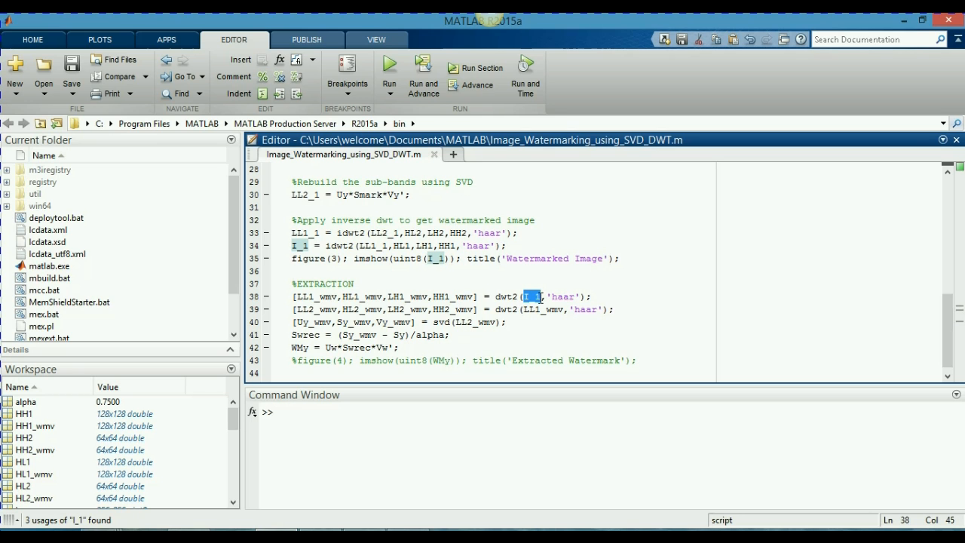
mouse_move(535, 311)
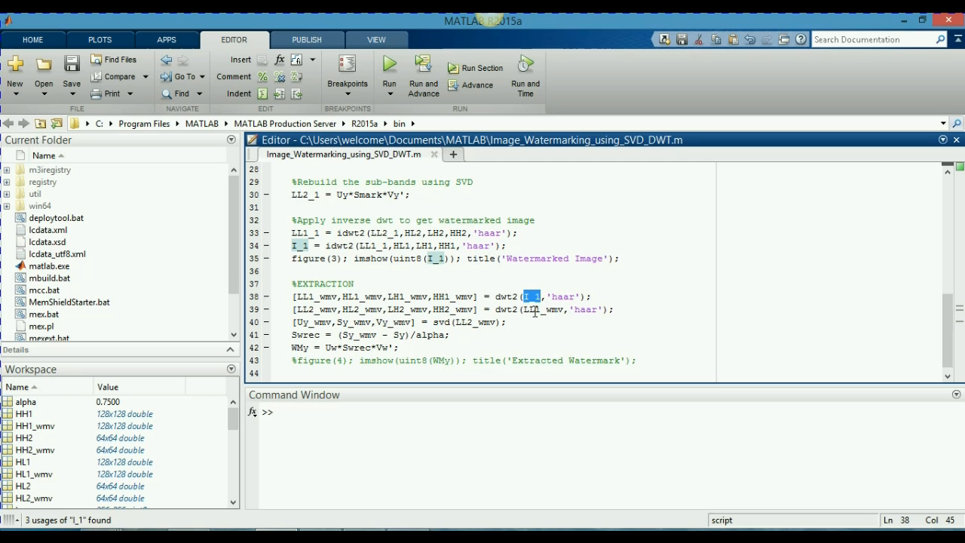
mouse_move(389, 310)
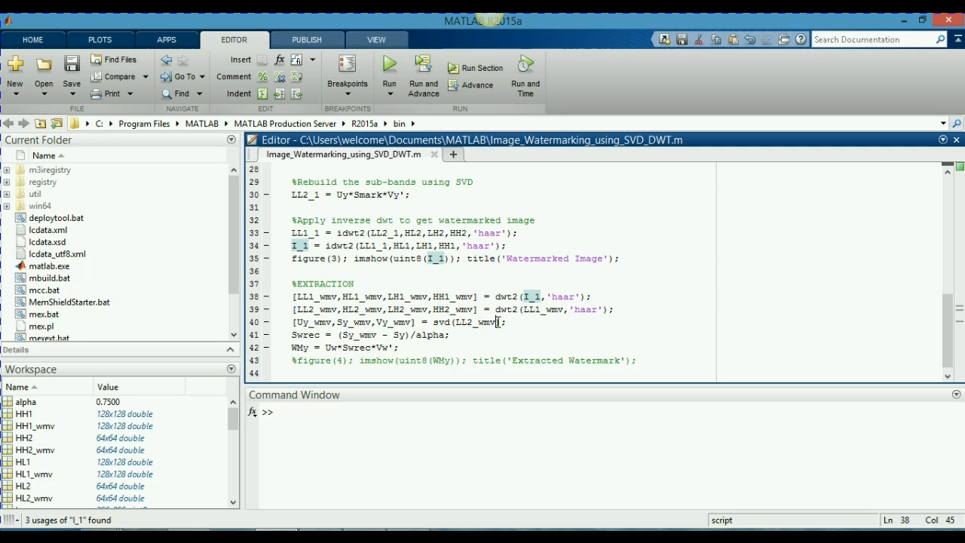
double_click(486, 323)
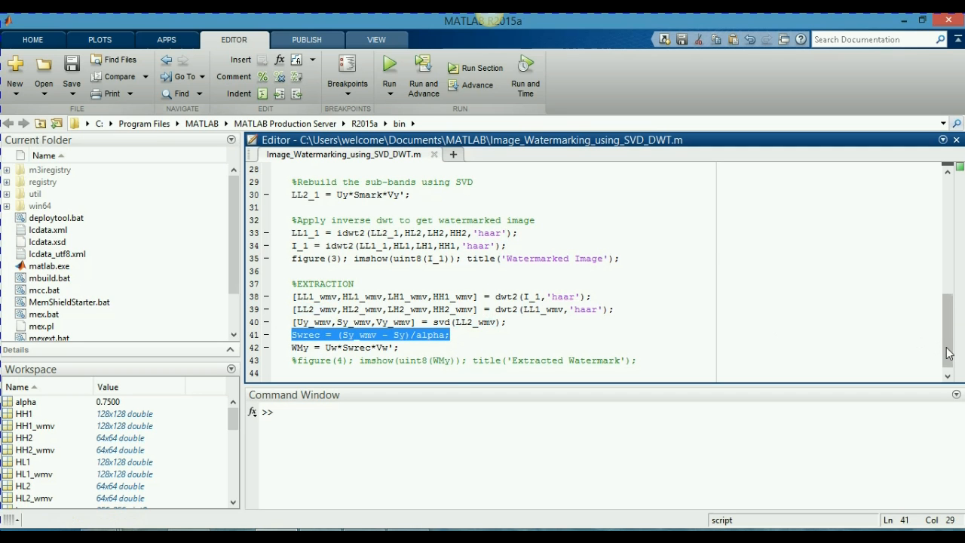
scroll("up", 3)
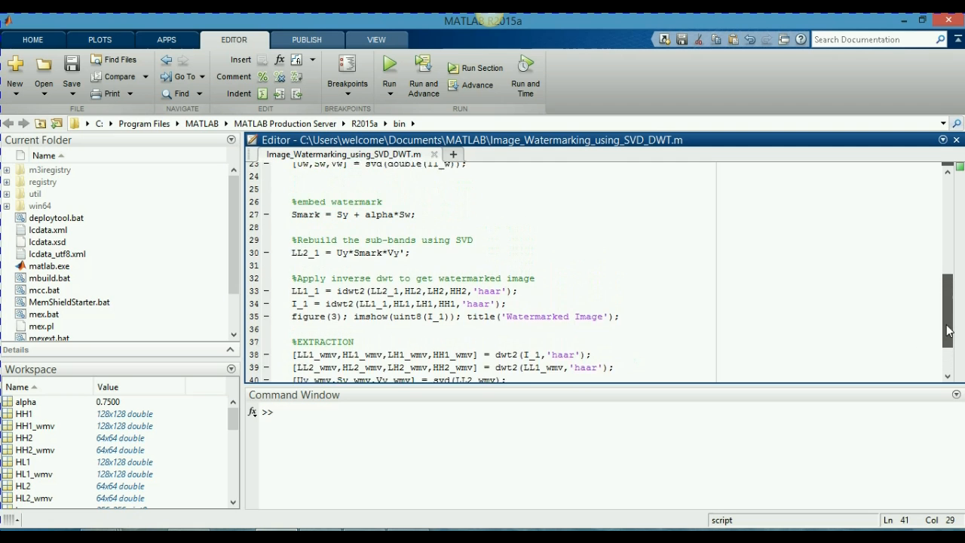
scroll("down", 3)
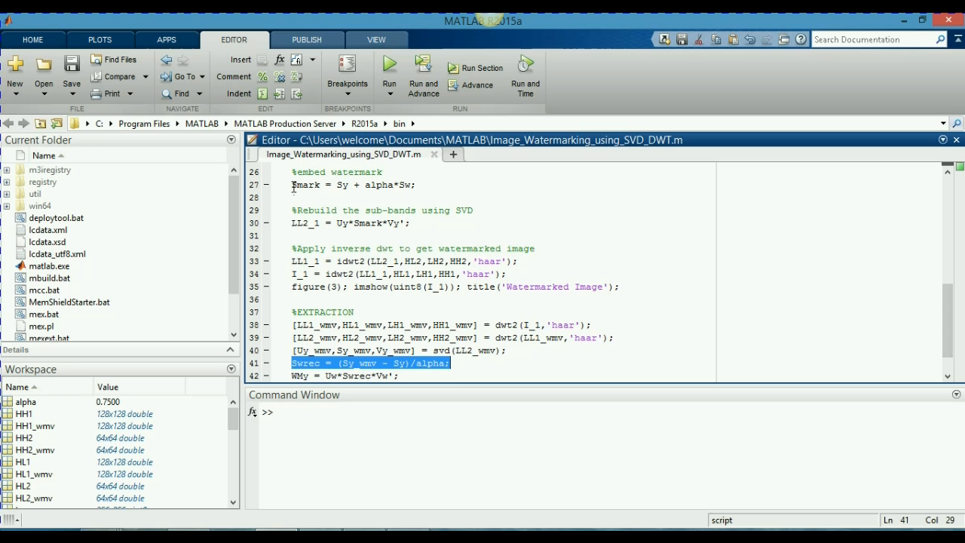
left_click(310, 185)
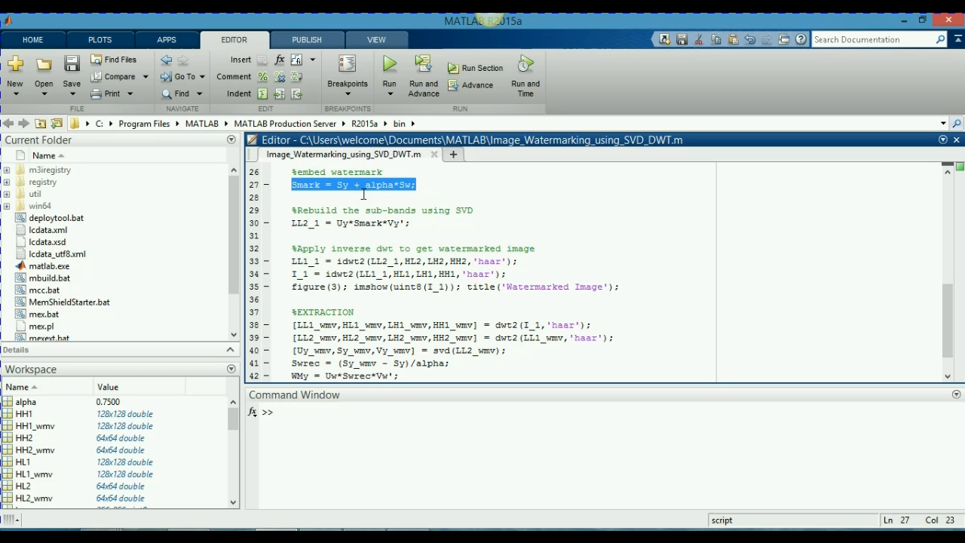
mouse_move(320, 368)
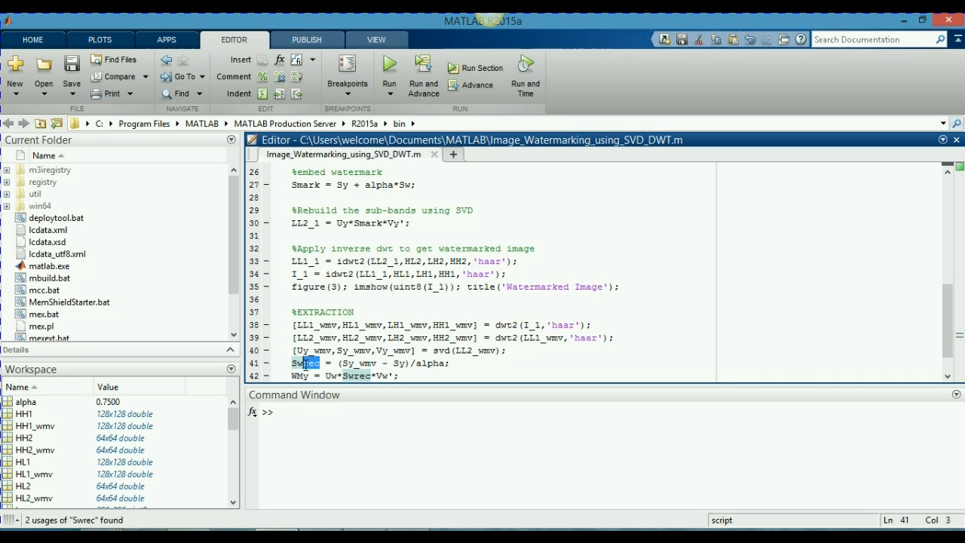
mouse_move(410, 197)
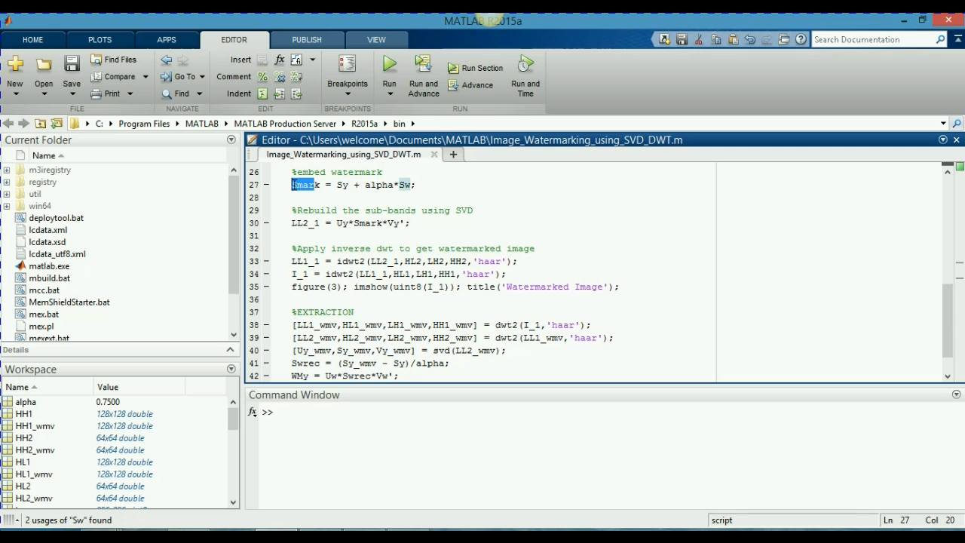
type("Smark")
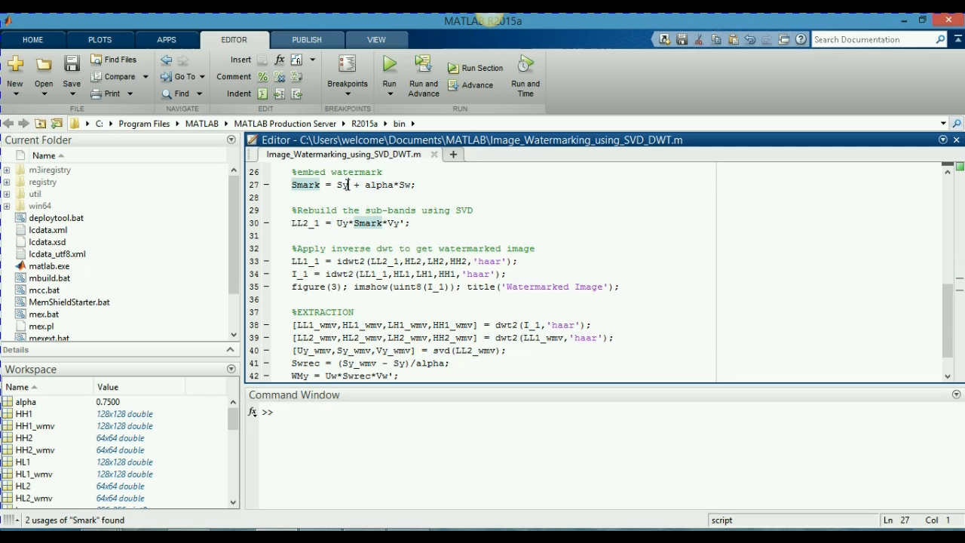
double_click(339, 185)
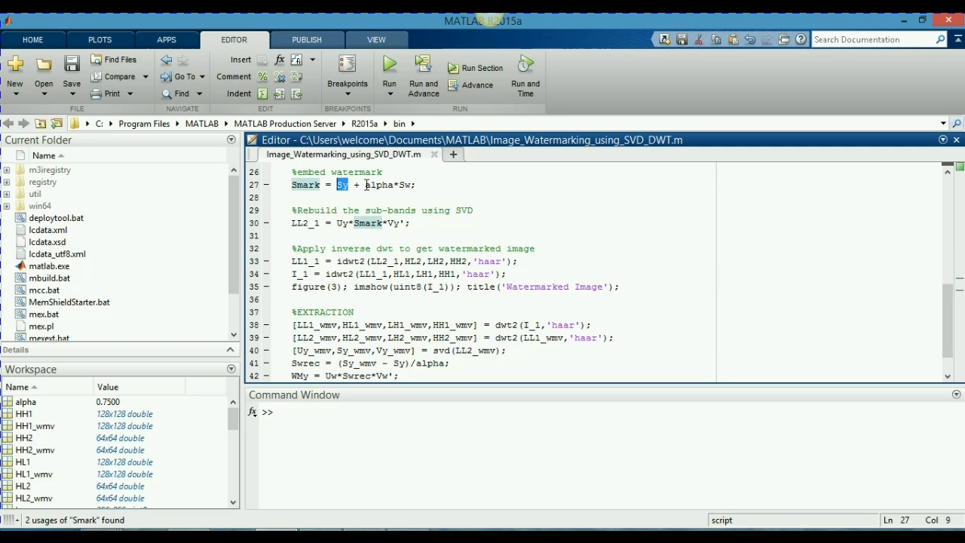
double_click(378, 184)
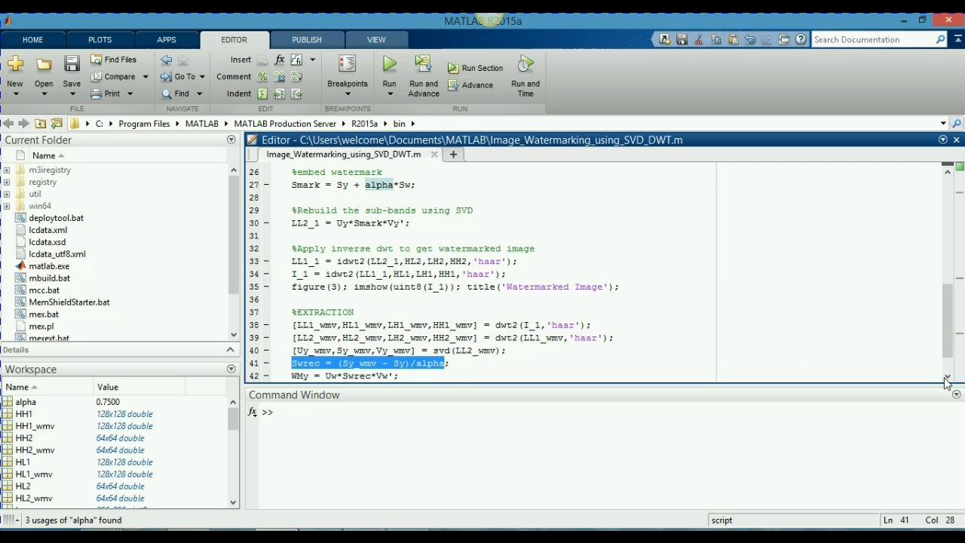
scroll("down", 3)
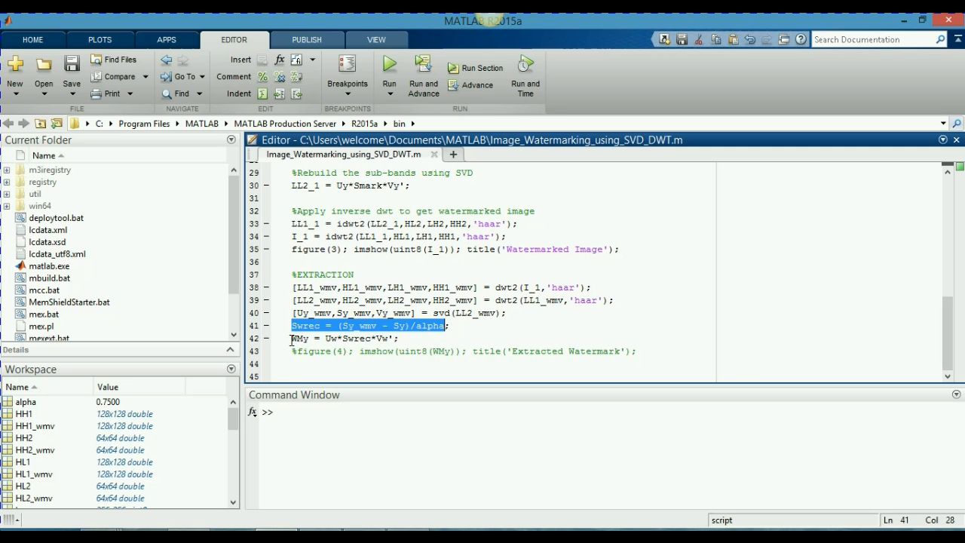
Uncomment the figure(4) Extracted Watermark line and run the whole script
left_click(407, 338)
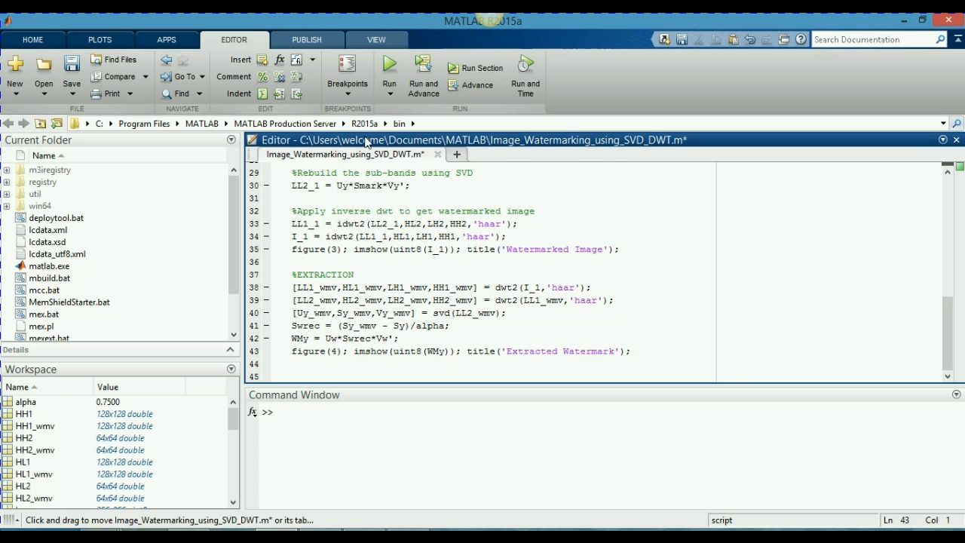
mouse_move(389, 68)
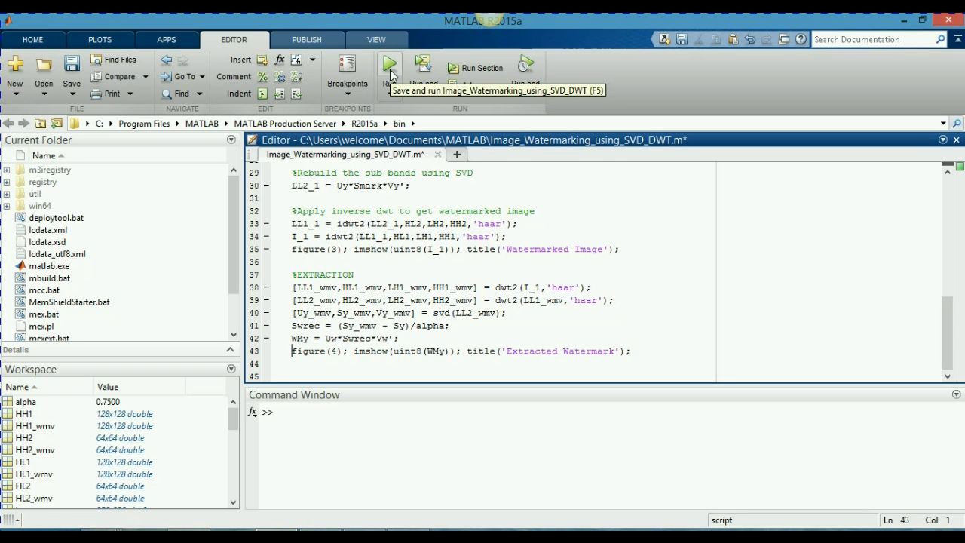
left_click(389, 63)
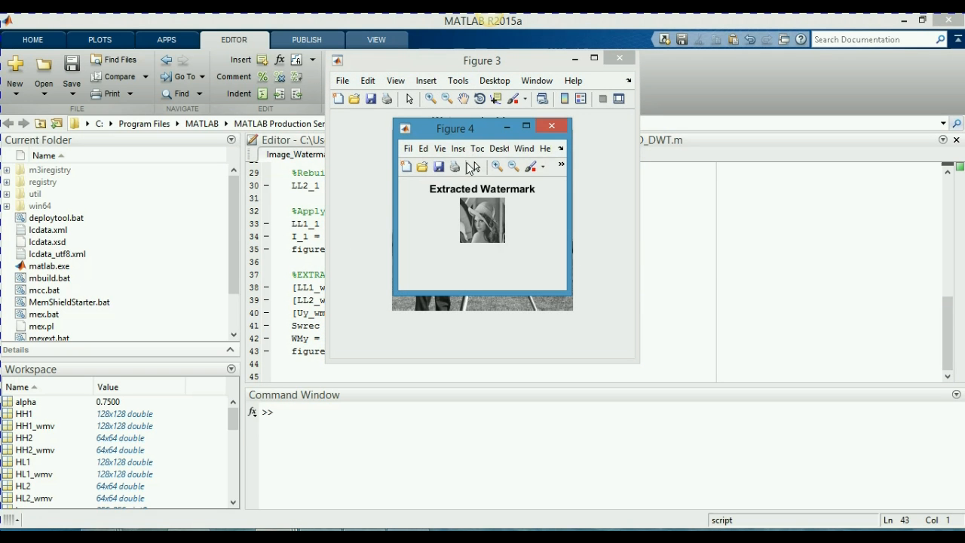
mouse_move(464, 225)
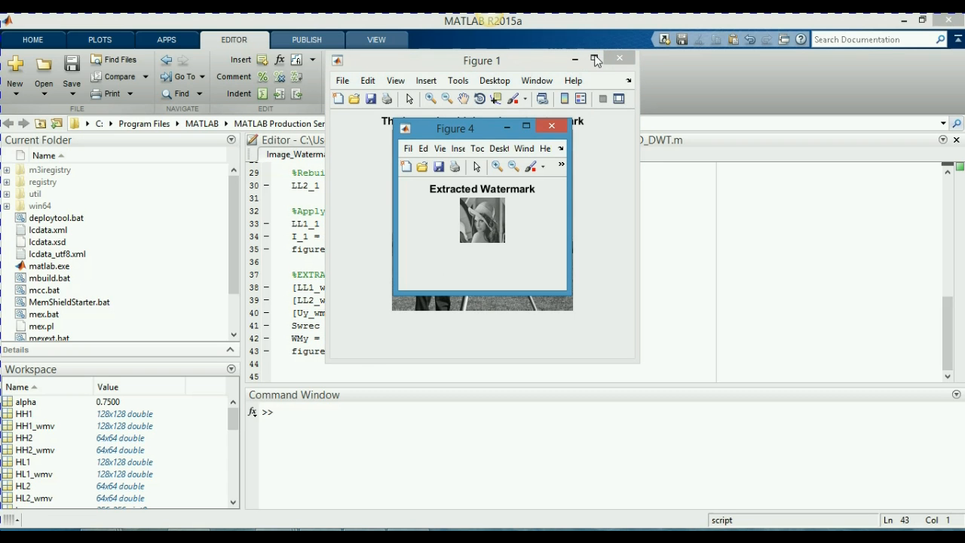
Minimize the large figure and set Figure 2 and Figure 4 side by side
left_click(577, 58)
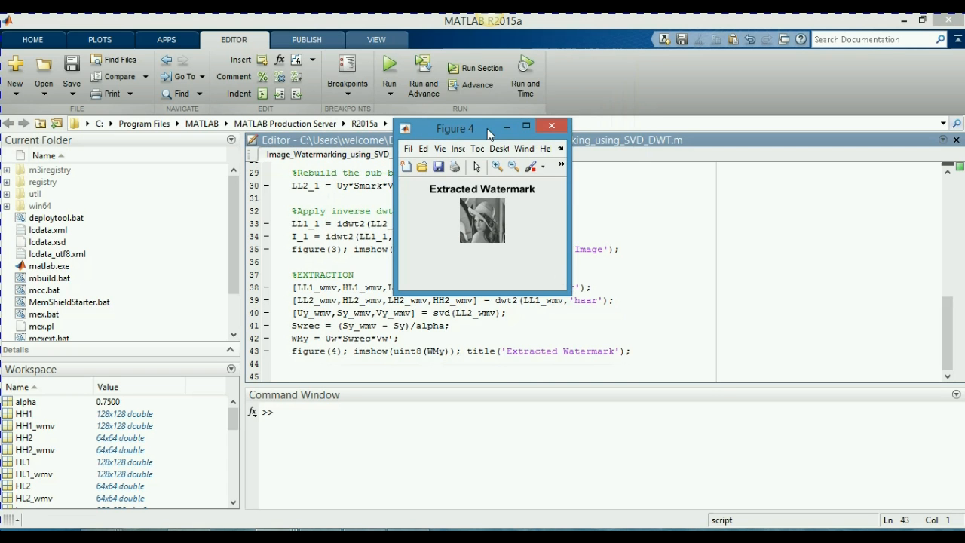
left_click_drag(456, 125, 736, 151)
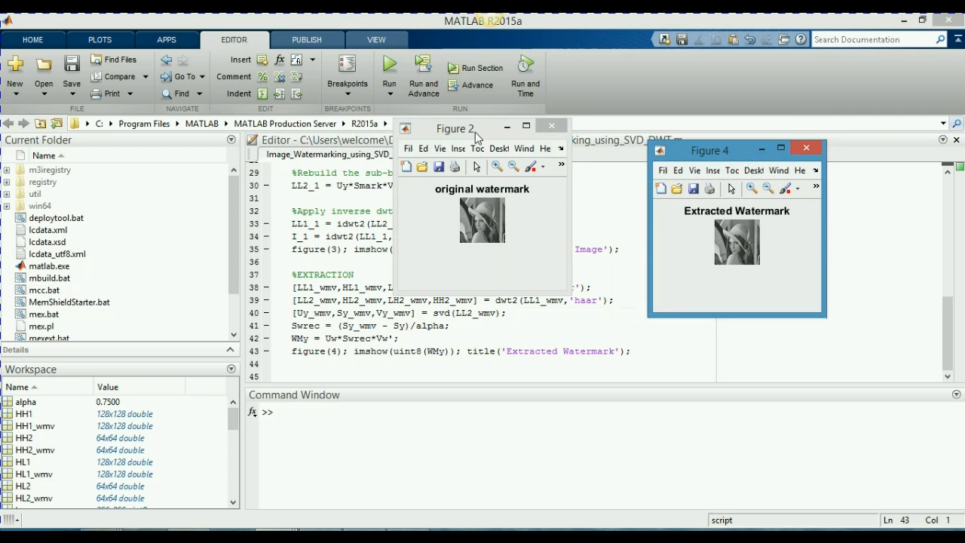
left_click_drag(455, 127, 410, 163)
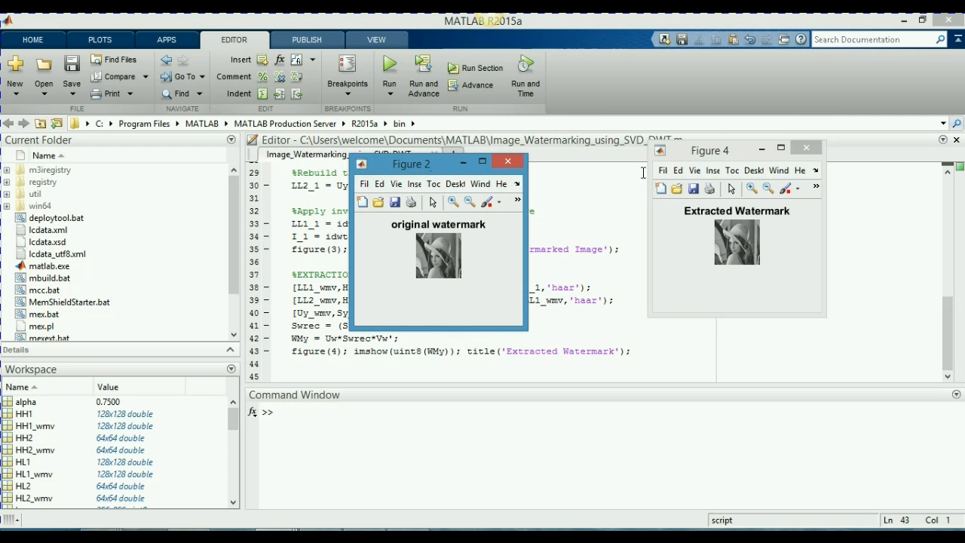
left_click(709, 151)
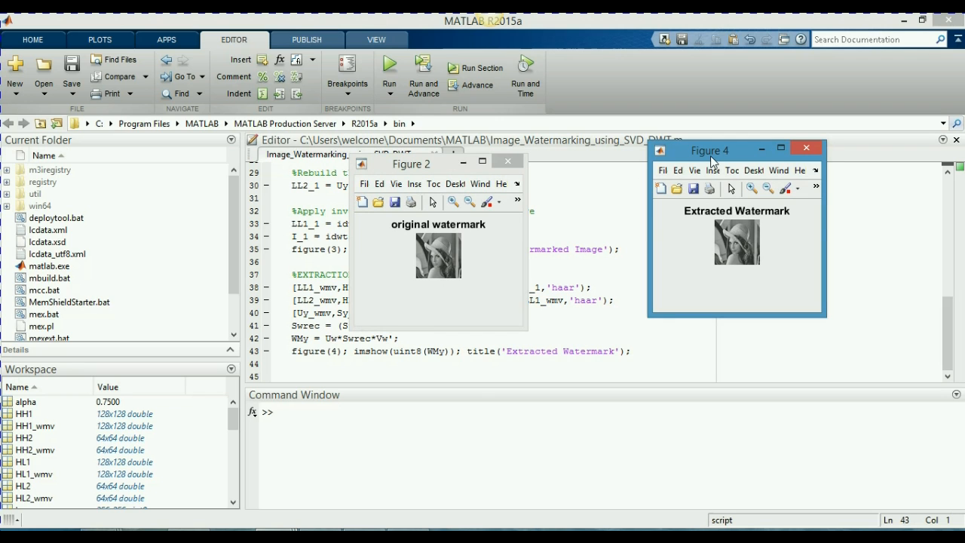